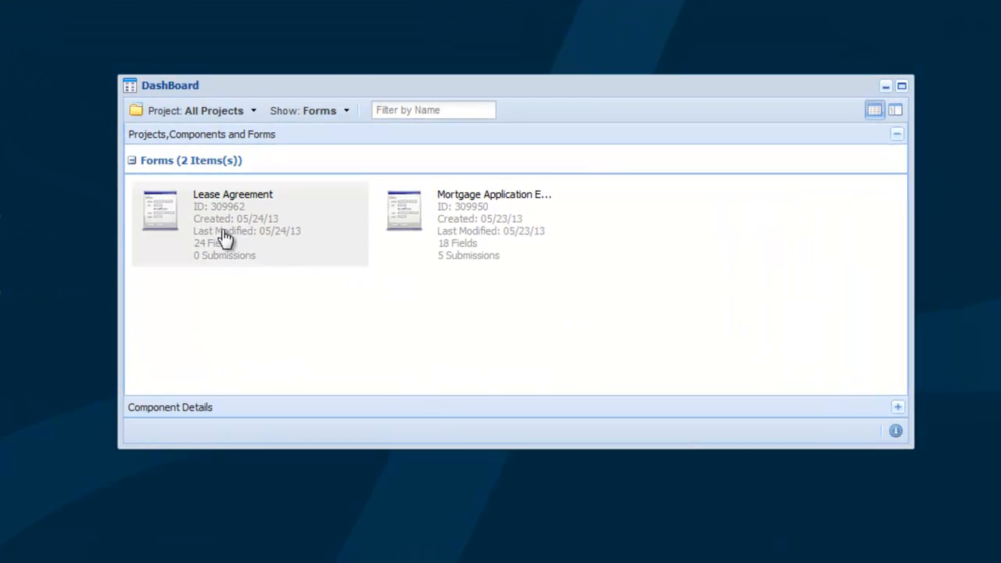
- Open the Lease Agreement form from the Dashboard in the Form Designer
right_click(235, 219)
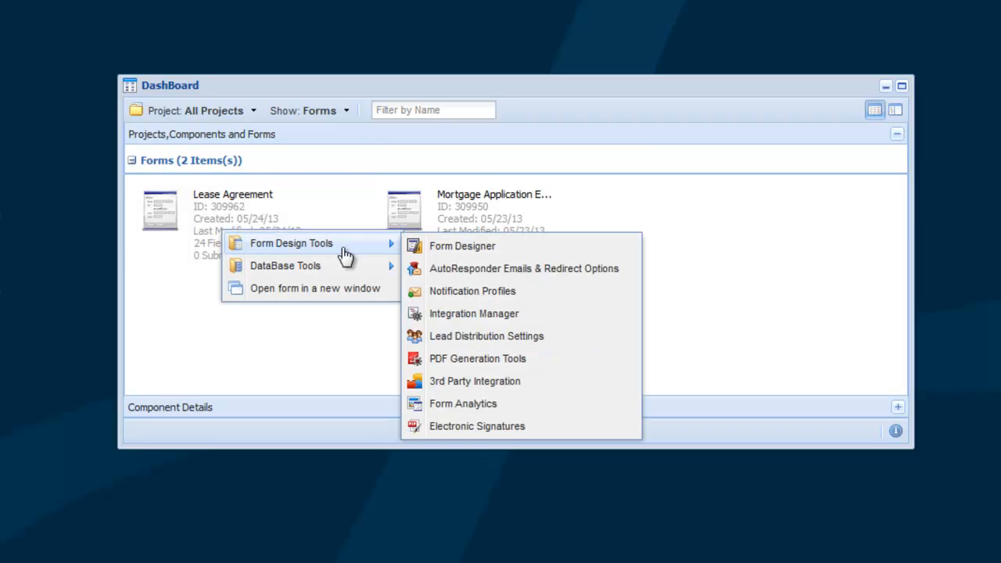
click(462, 246)
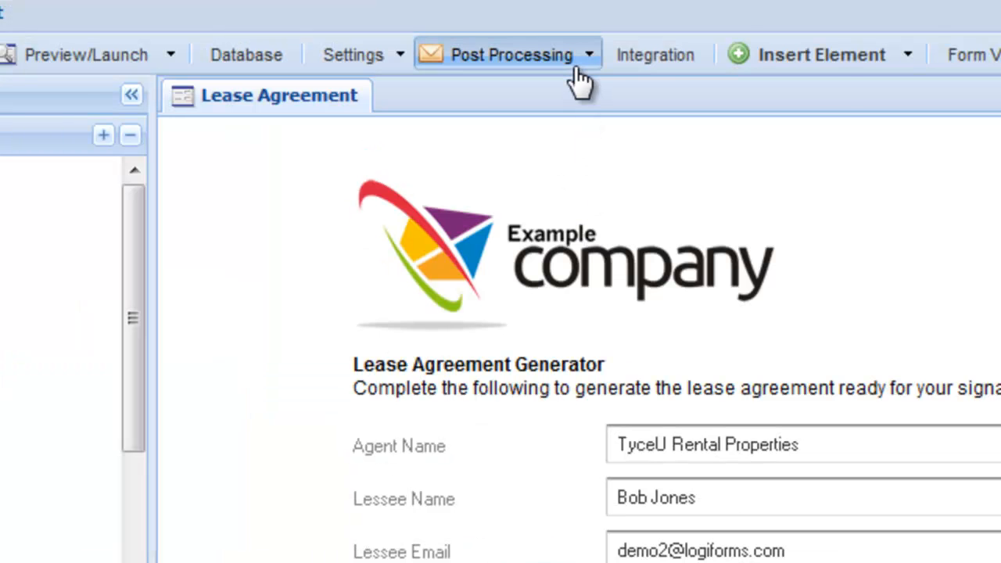
- Edit the Lease Agreement PDF template, advancing past general, document and security settings
click(508, 54)
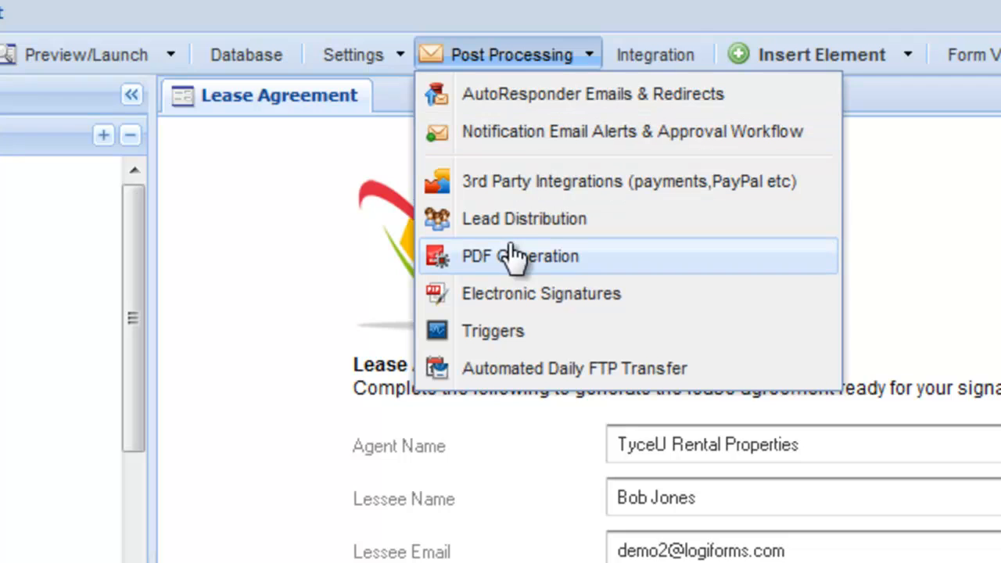
click(520, 256)
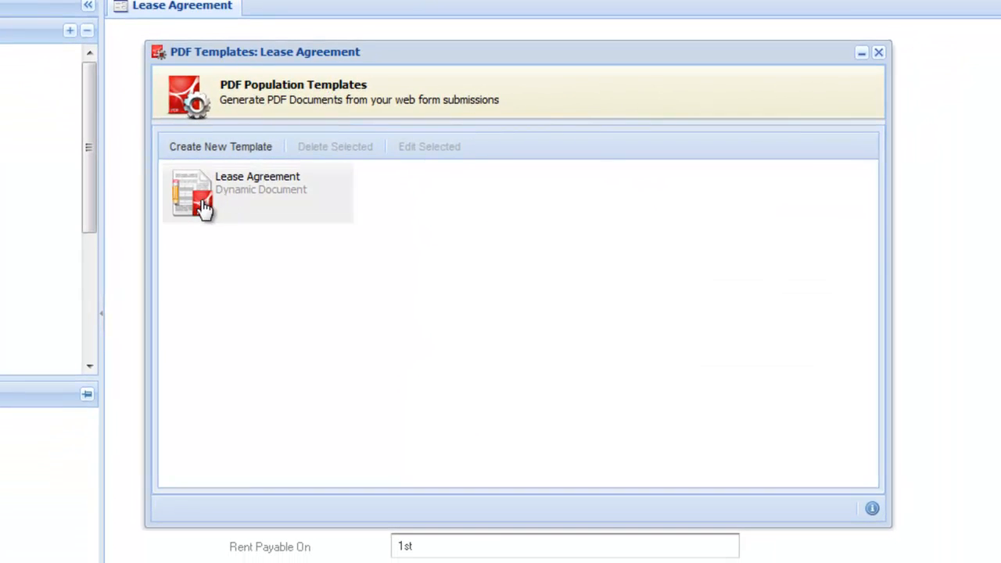
double_click(258, 191)
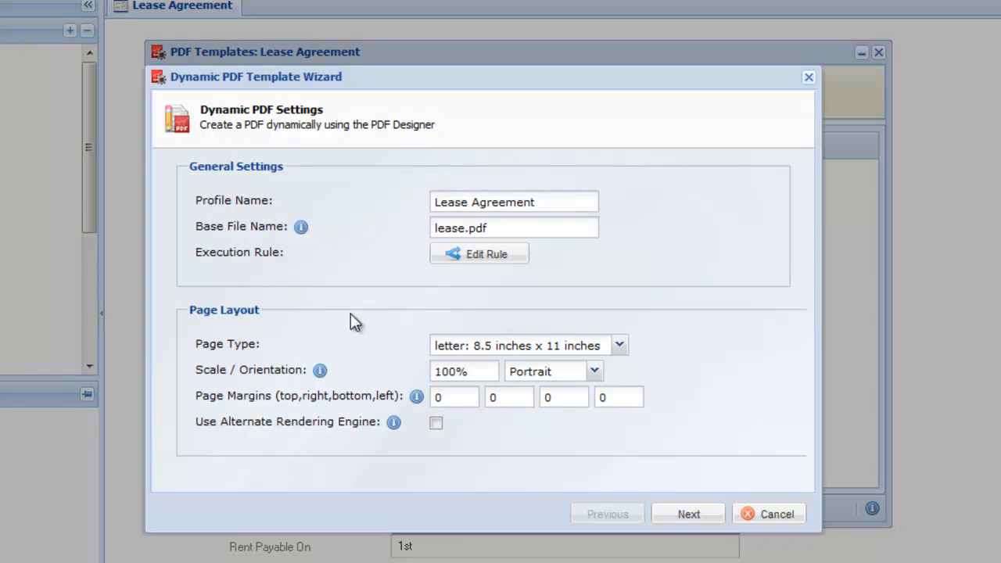
click(688, 513)
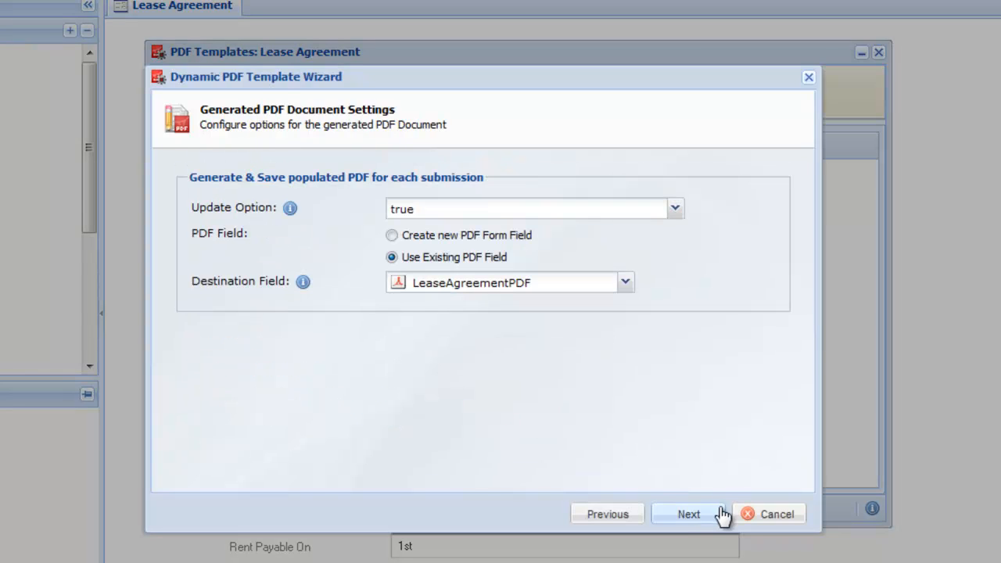
click(688, 514)
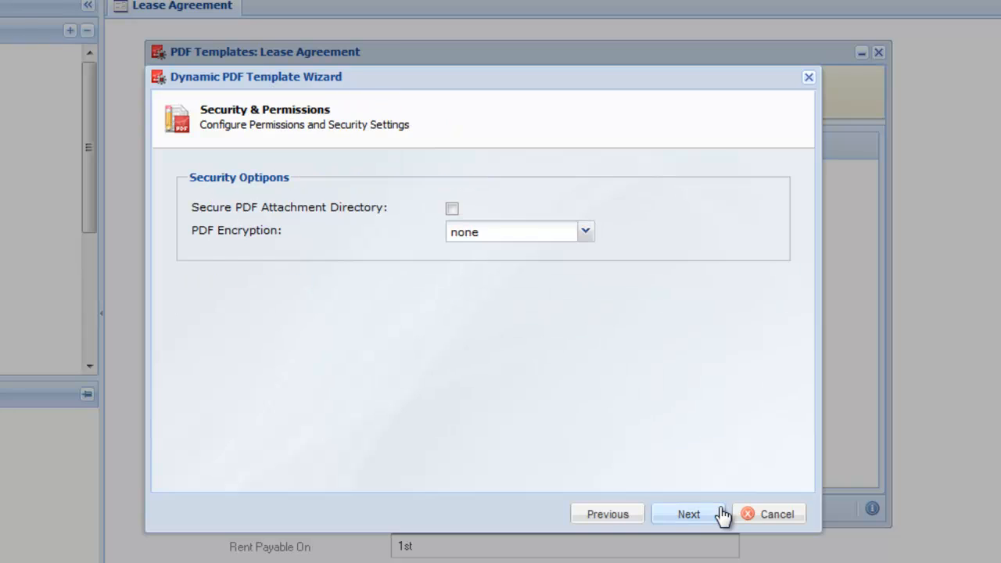
click(688, 514)
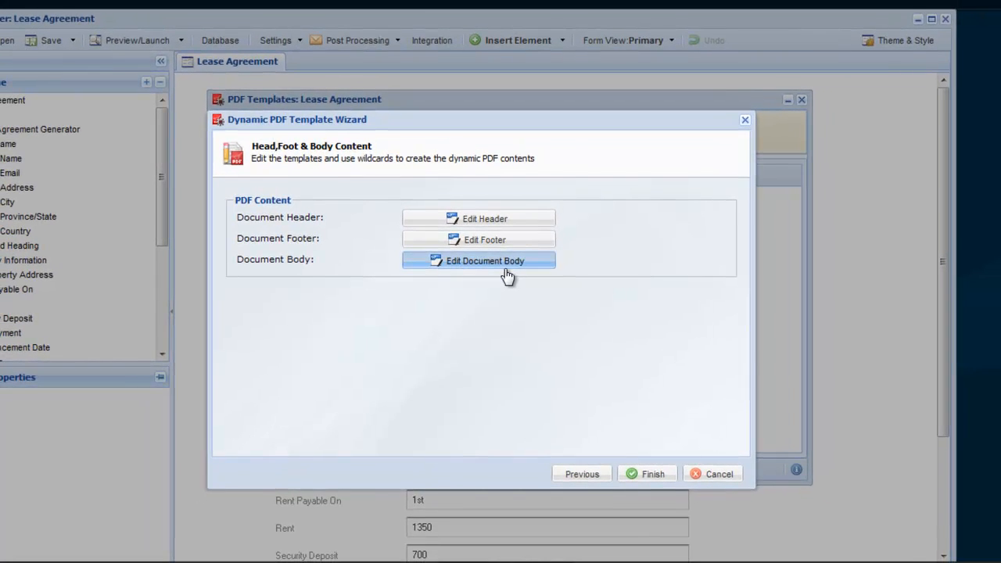
- Open the lease document body in the Dynamic PDF Editor and scroll through it
click(484, 261)
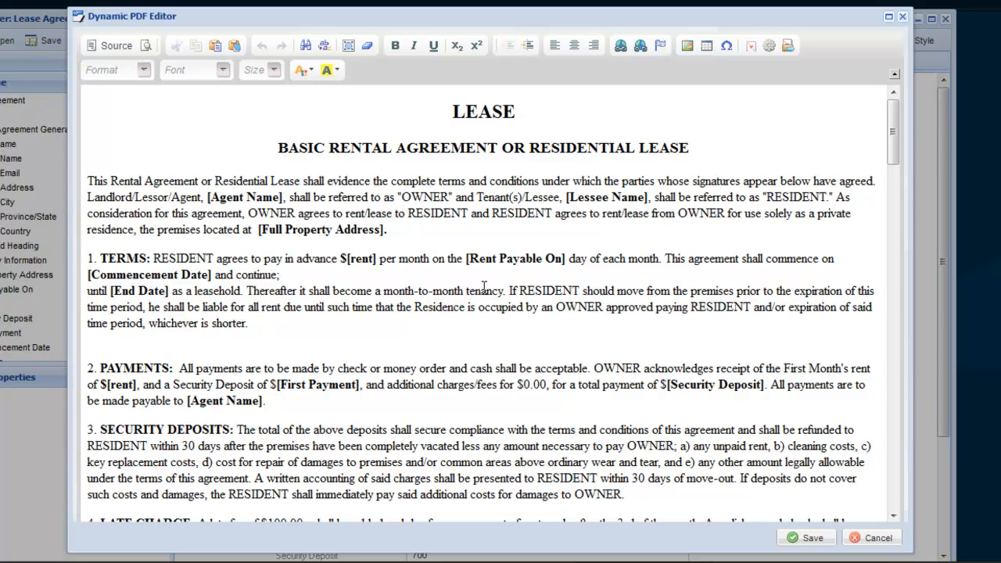
scroll(down, 3)
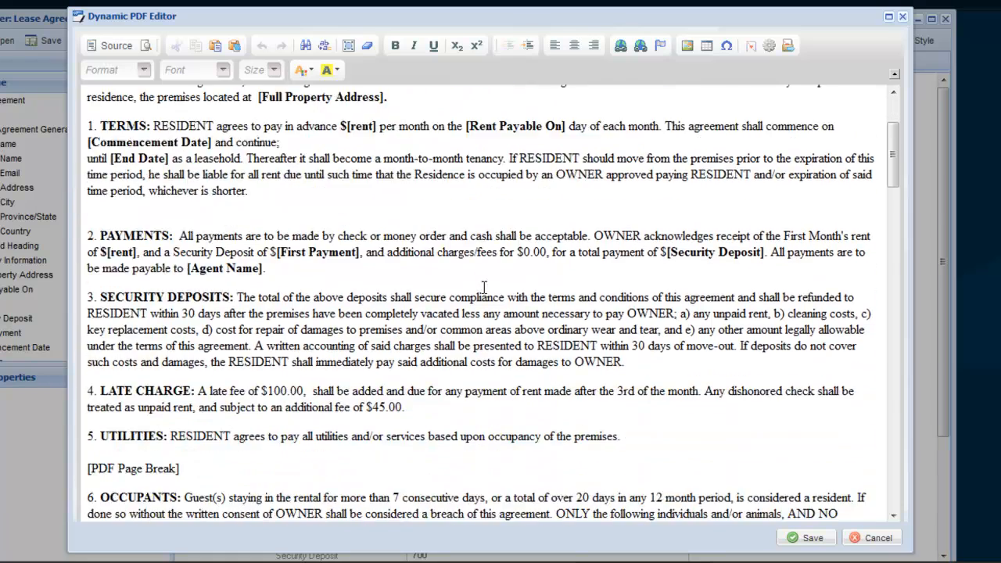
scroll(down, 3)
text({{_es_:signer1:initials}})
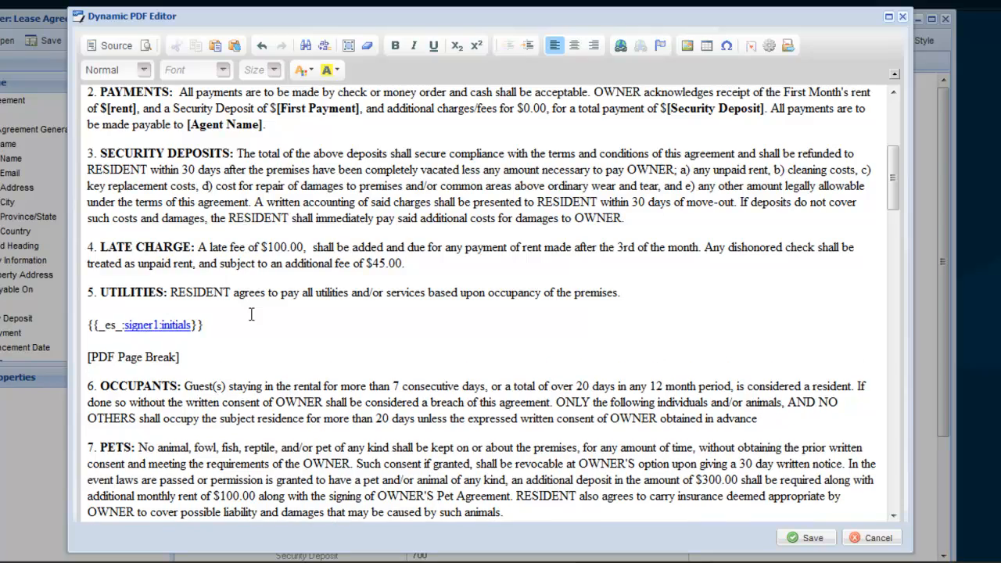
- Review the {{_es_...}} initials, signature and date tags, then save the lease body
scroll(down, 3)
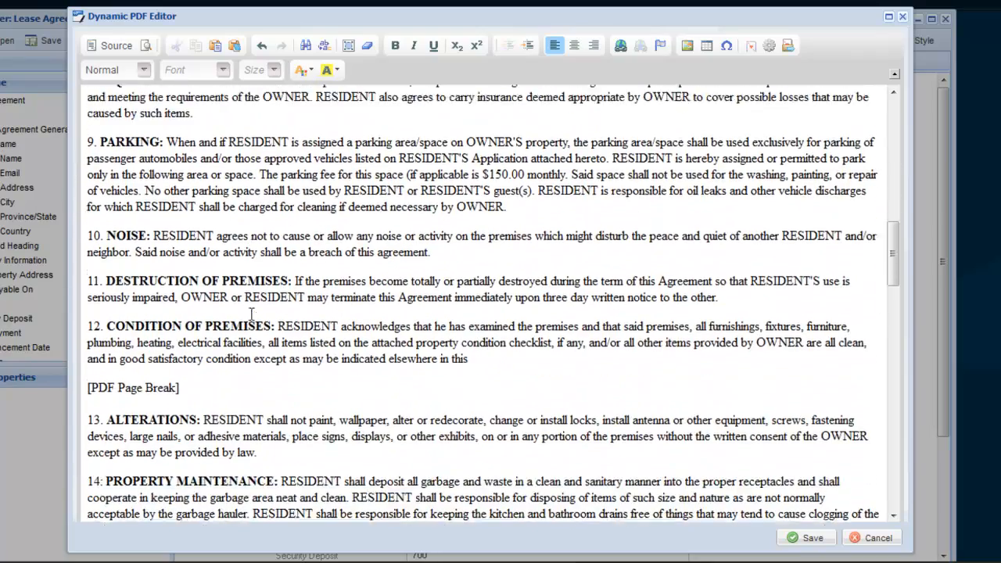
scroll(down, 3)
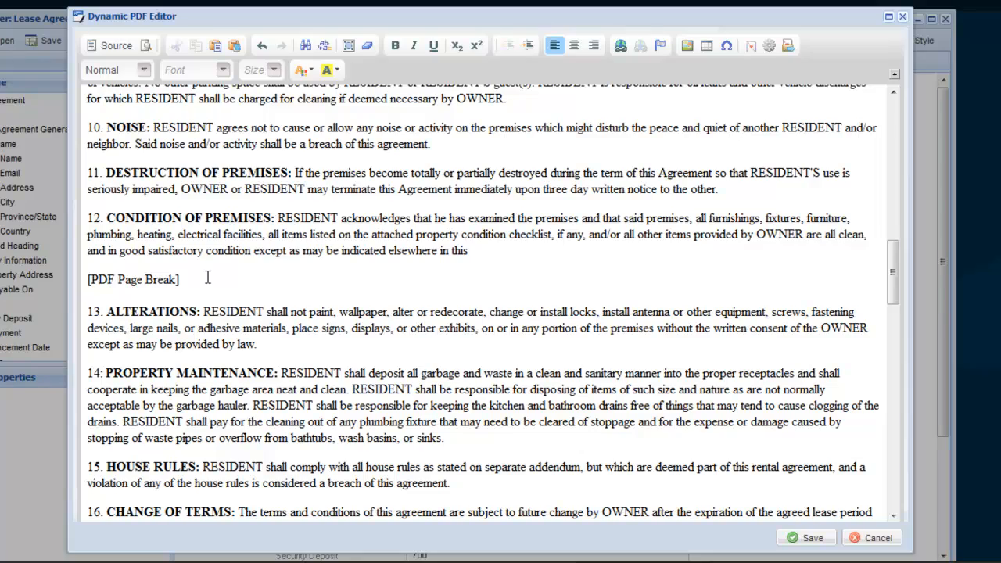
scroll(down, 3)
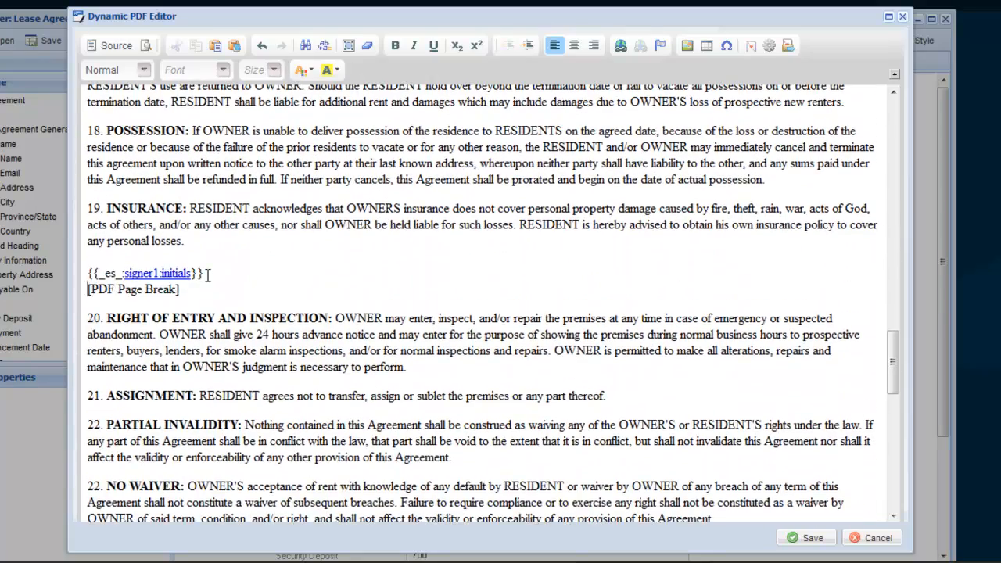
scroll(down, 3)
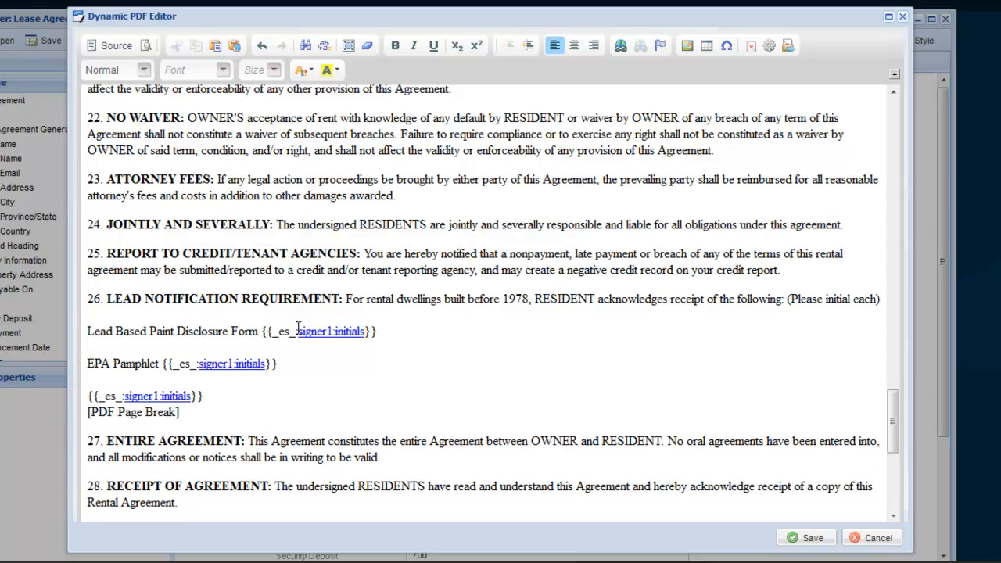
scroll(down, 3)
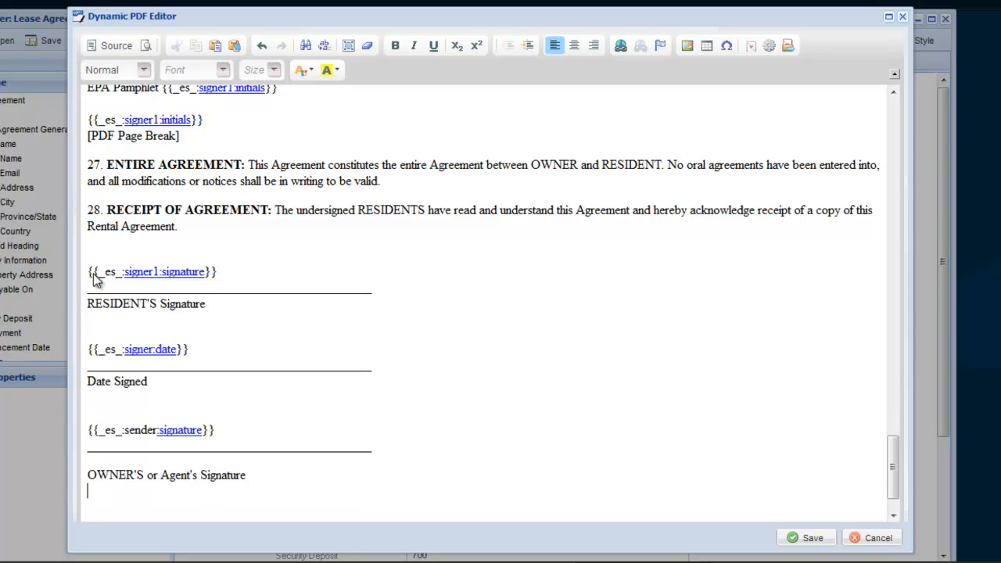
scroll(down, 3)
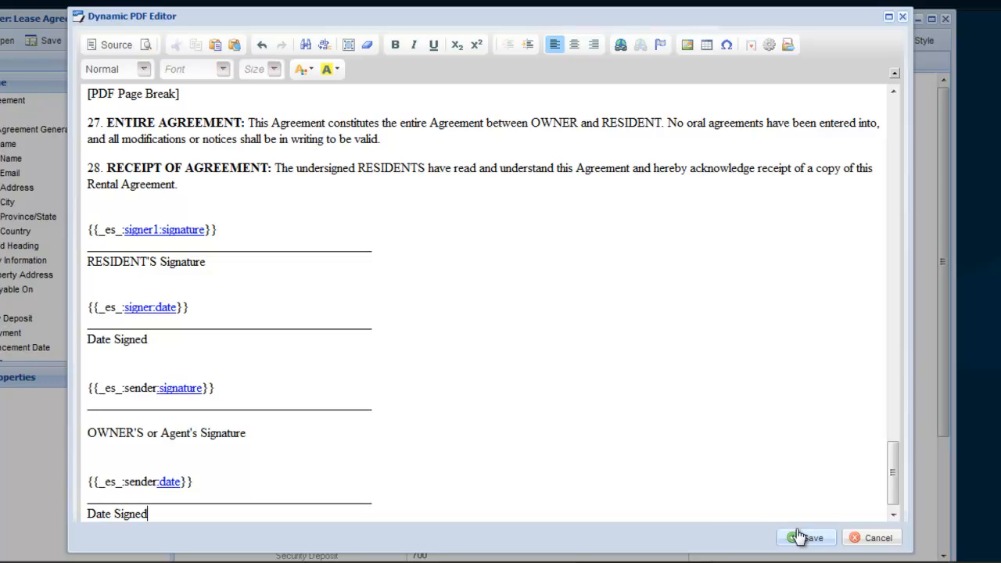
click(807, 537)
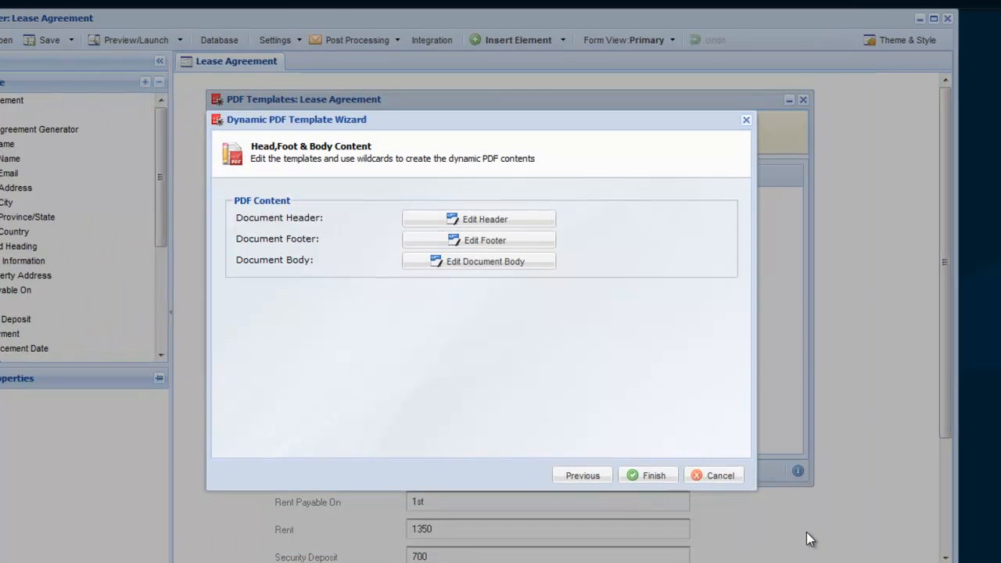
- Finish and save the Lease Agreement PDF template, then close the templates list
click(648, 475)
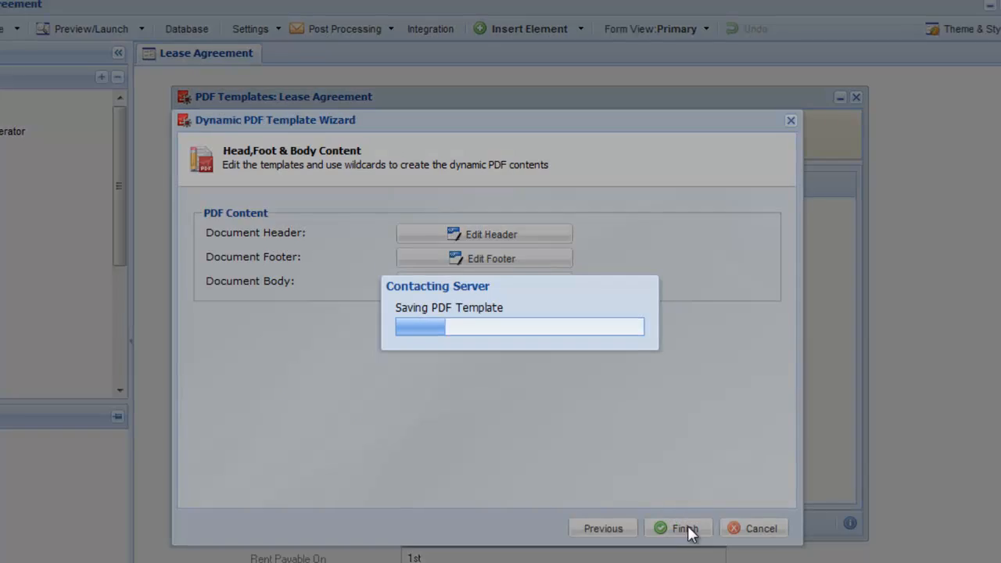
click(677, 528)
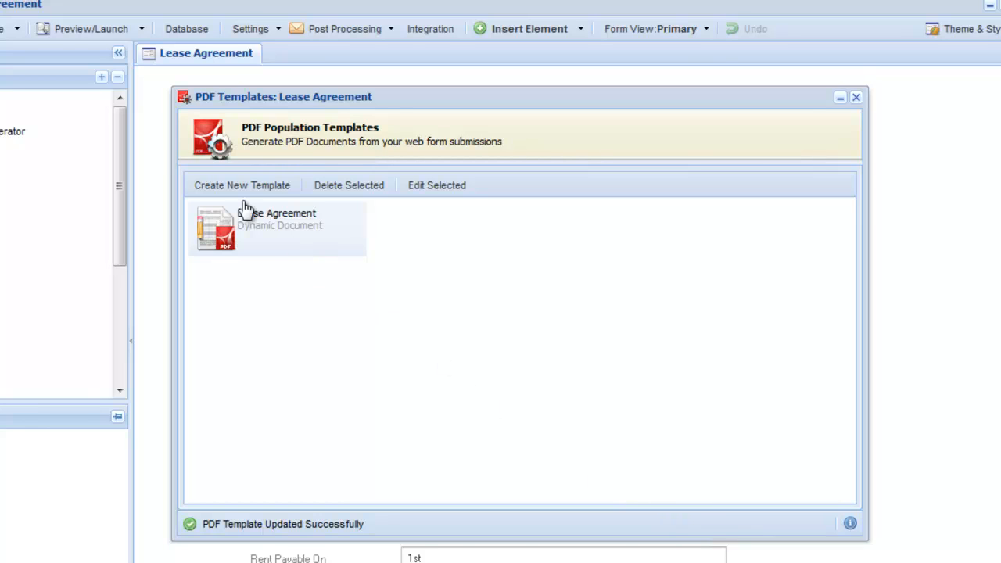
click(856, 97)
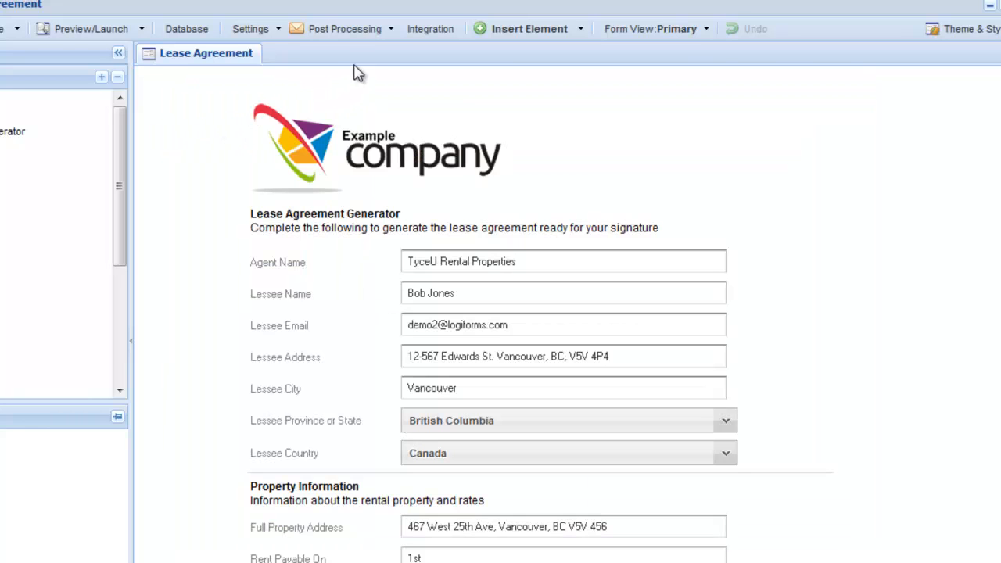
- Open the Electronic Signatures profiles for the Lease Agreement form
click(344, 28)
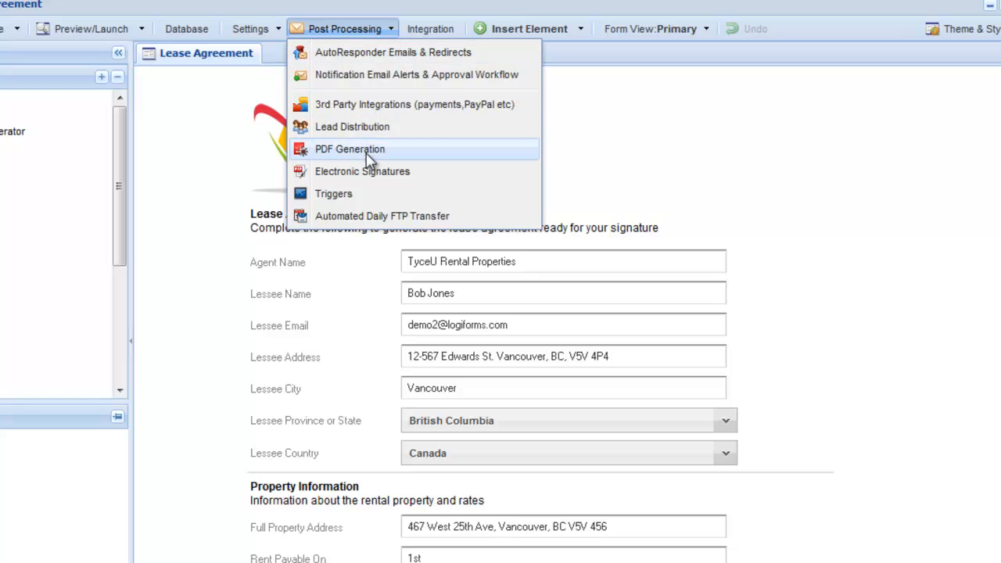
click(362, 171)
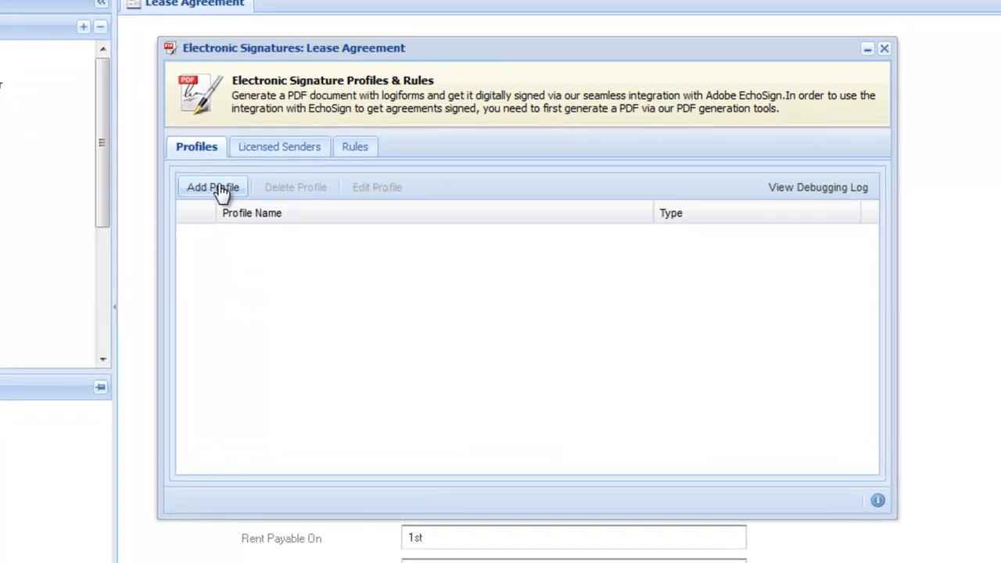
- Start a new signature profile and name it Lease Agreement
click(212, 187)
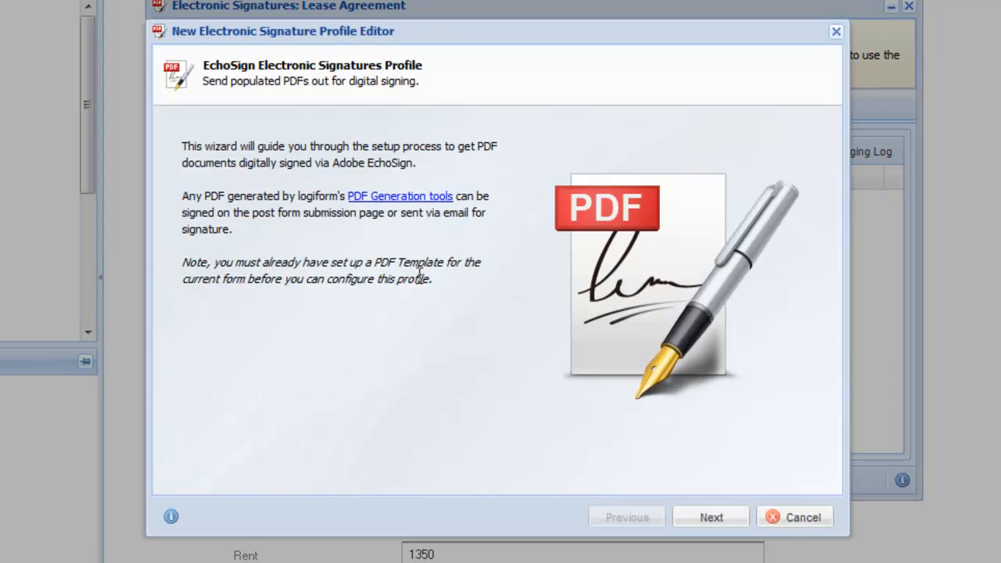
click(710, 517)
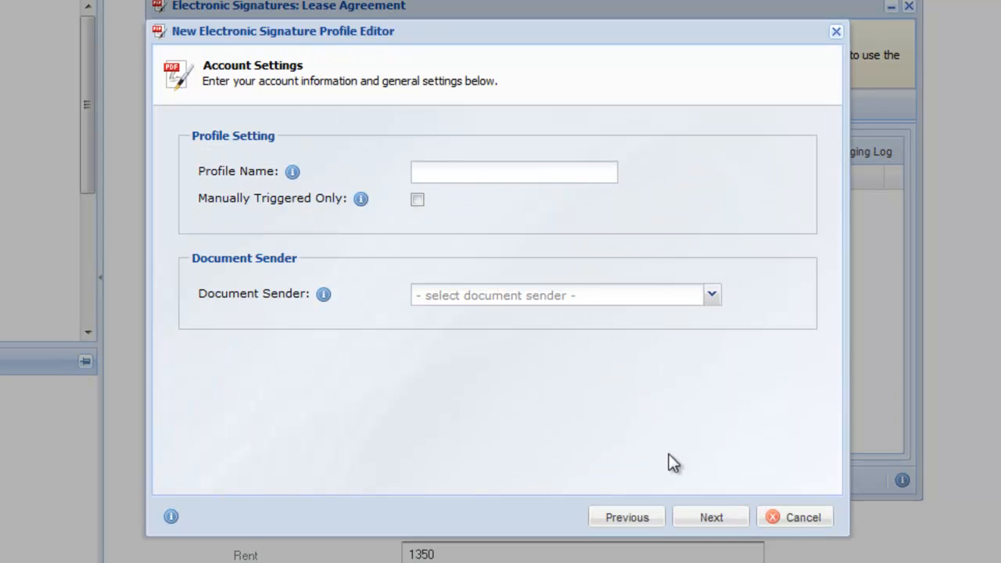
text(Lease Agreement)
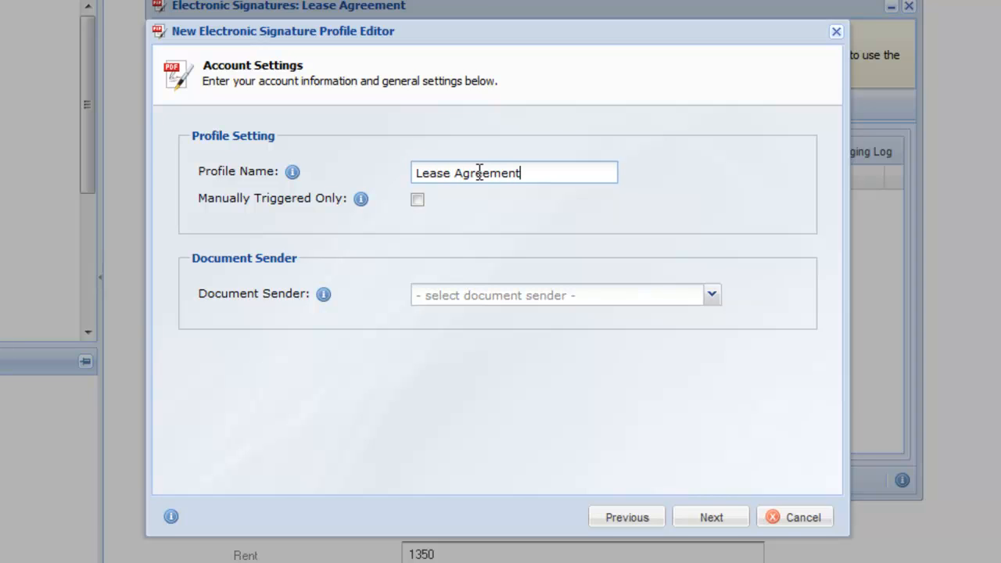
drag(182, 217, 452, 218)
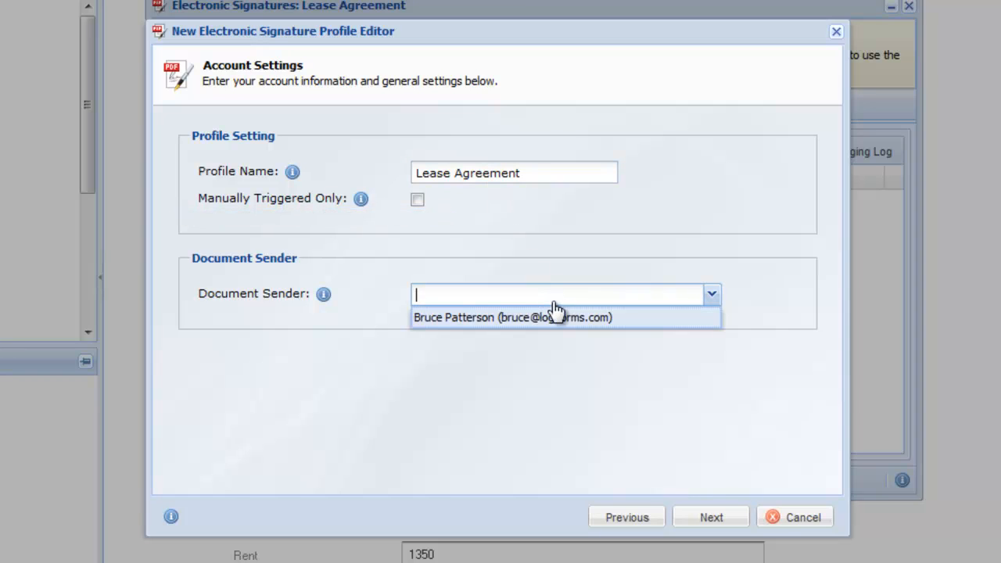
- Choose the document sender and keep email delivery as the signing method
click(513, 316)
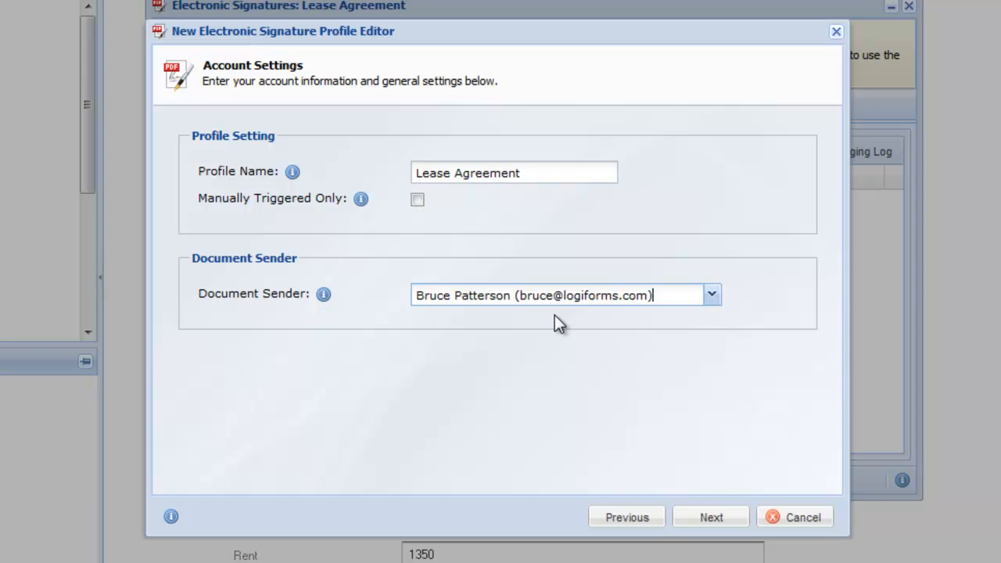
click(710, 517)
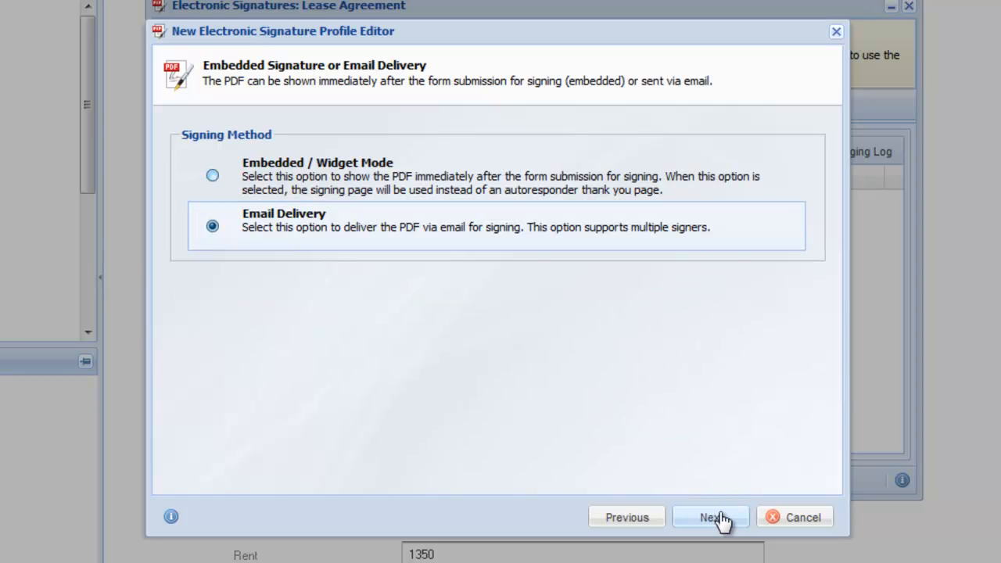
click(710, 517)
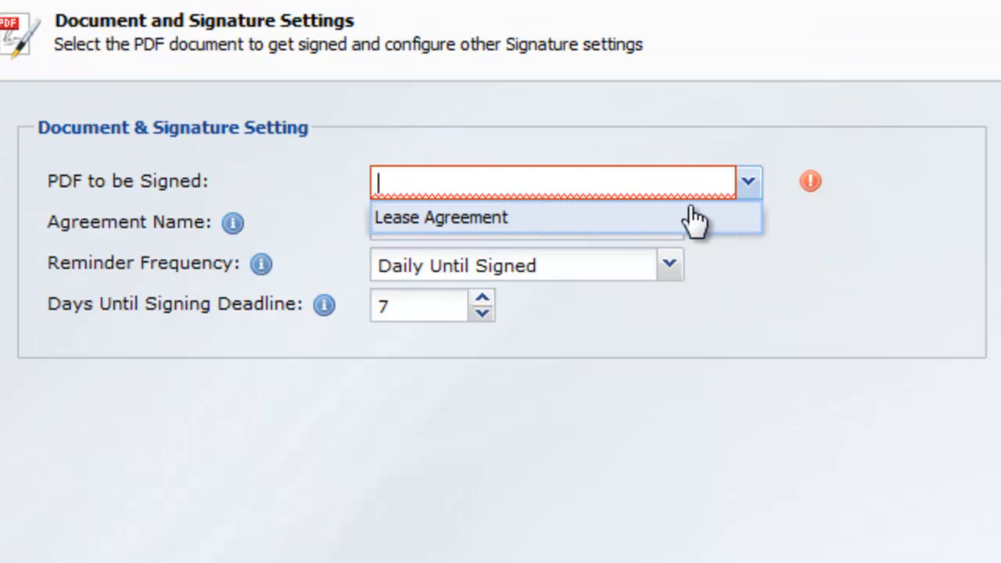
- Select the Lease Agreement PDF and enter 'Lease Agreement' as the agreement name
click(440, 217)
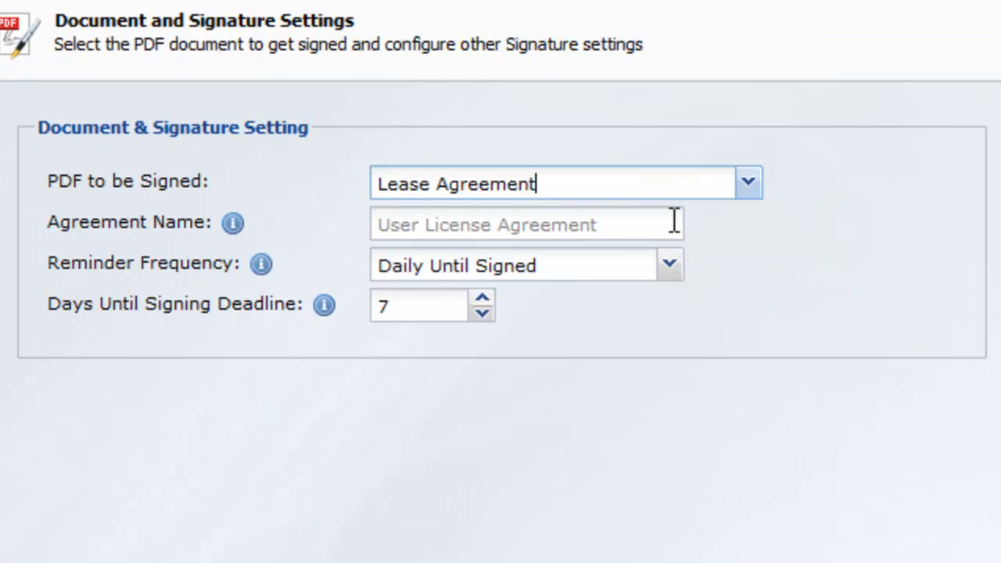
text(Lease Ag)
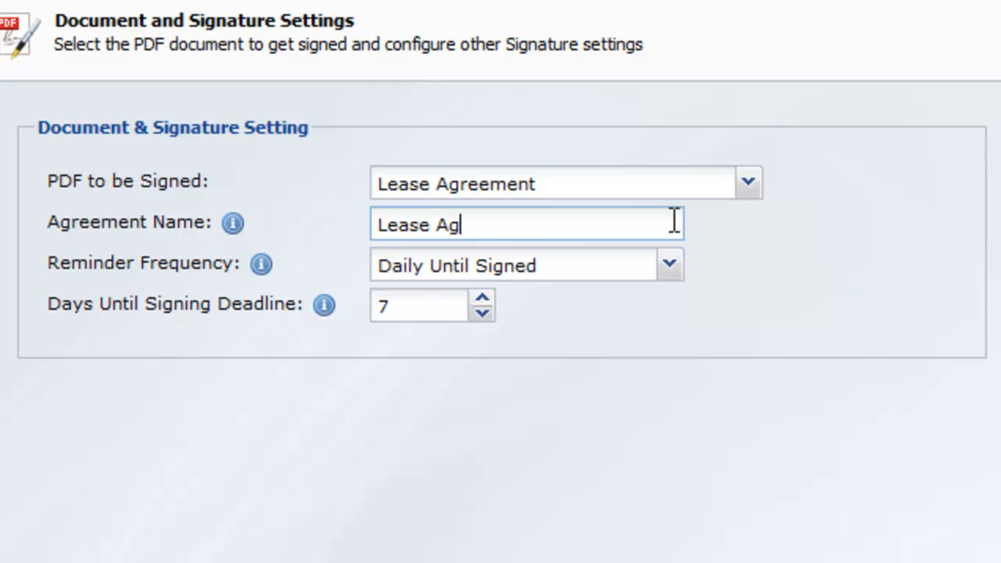
text(reement)
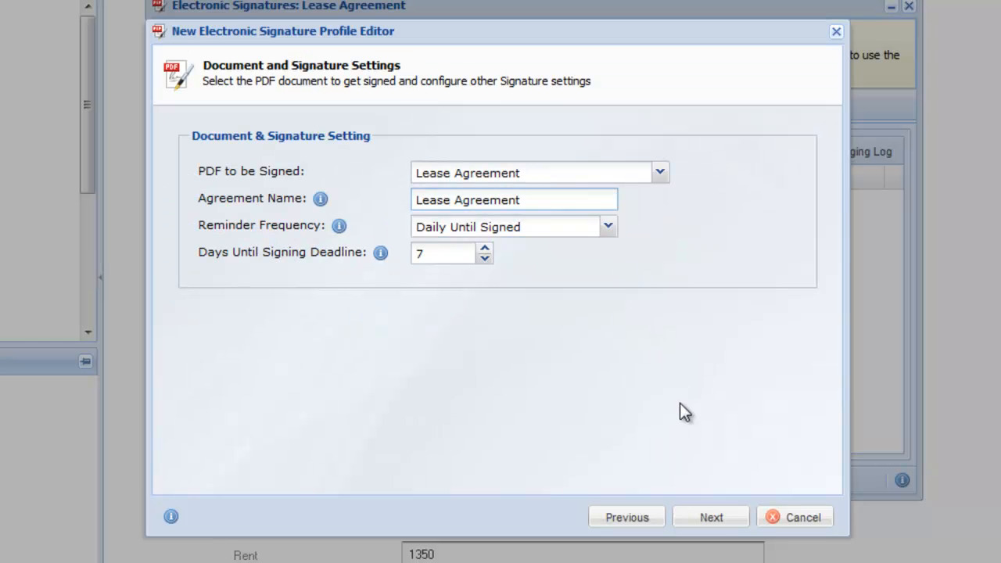
click(710, 517)
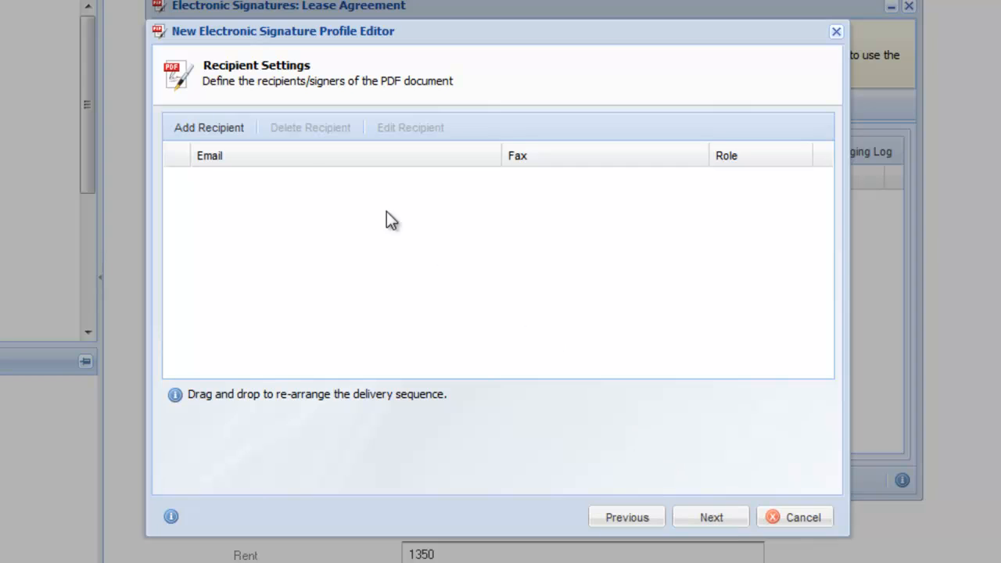
- Add a signer recipient using the Lessee Email field wildcard and continue
click(209, 127)
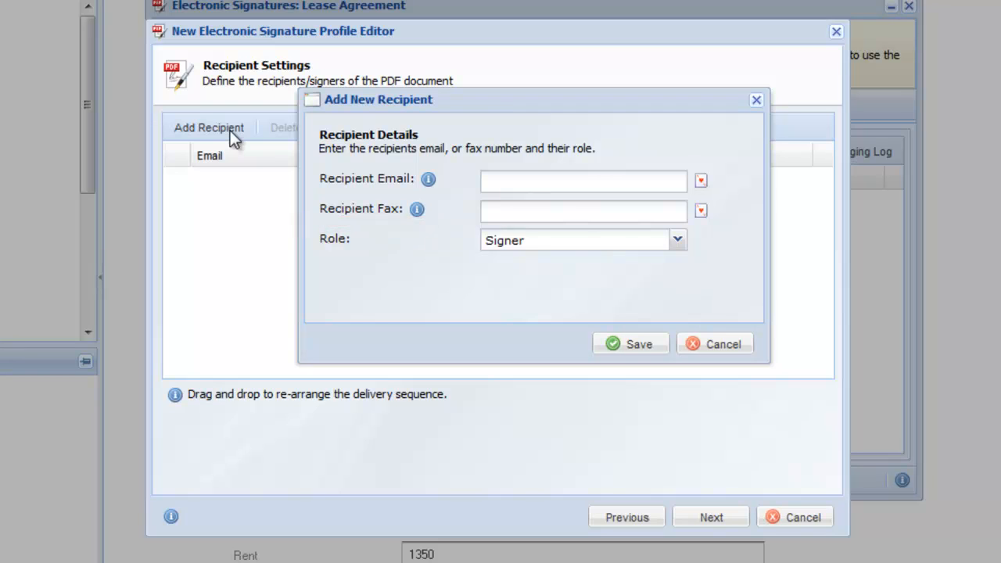
mouse_move(266, 143)
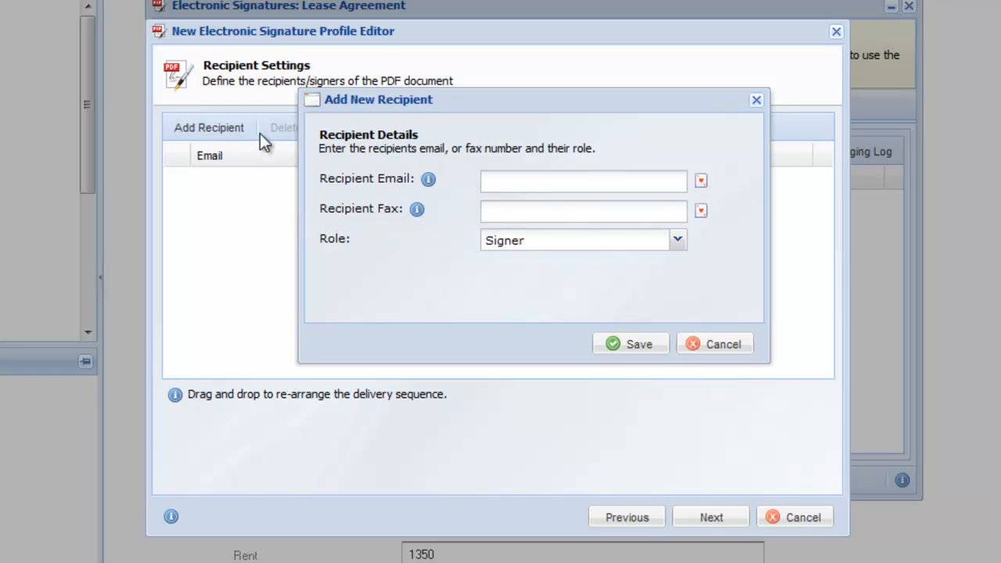
mouse_move(702, 181)
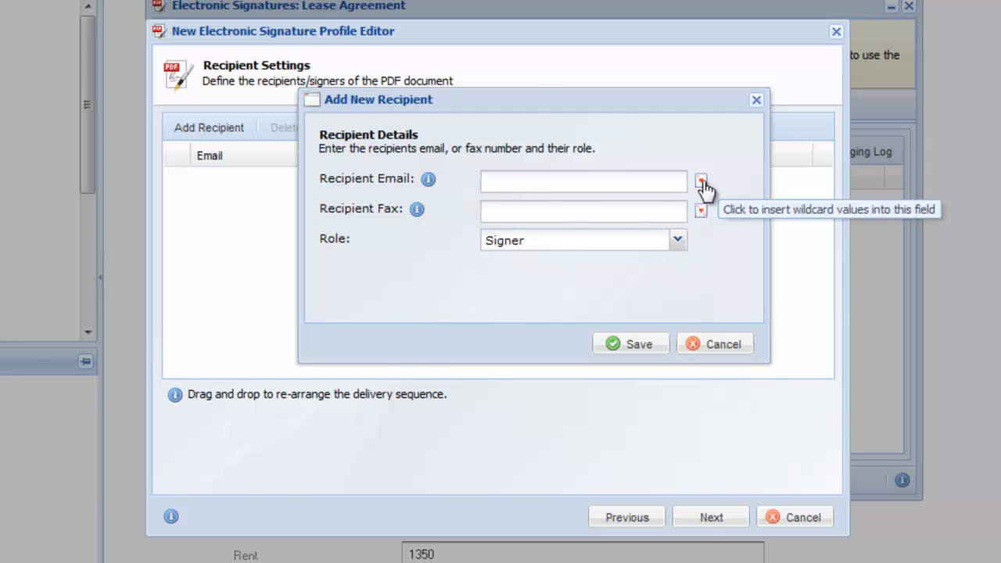
click(700, 181)
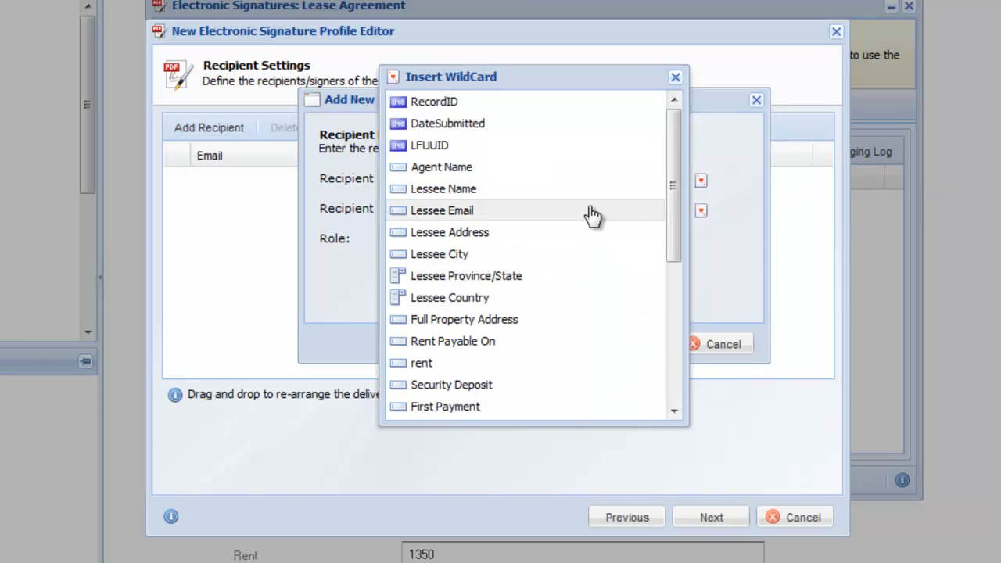
click(441, 211)
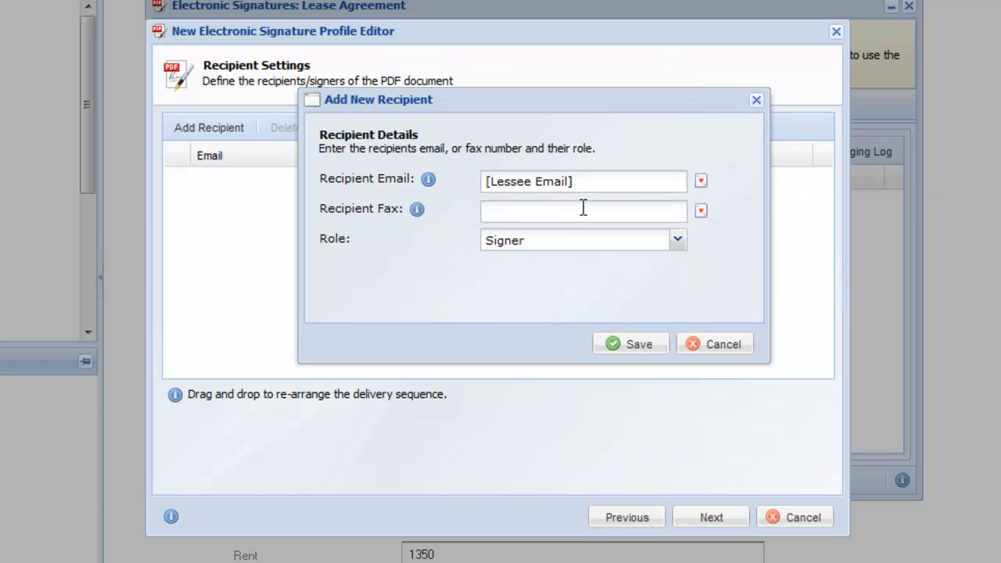
click(630, 344)
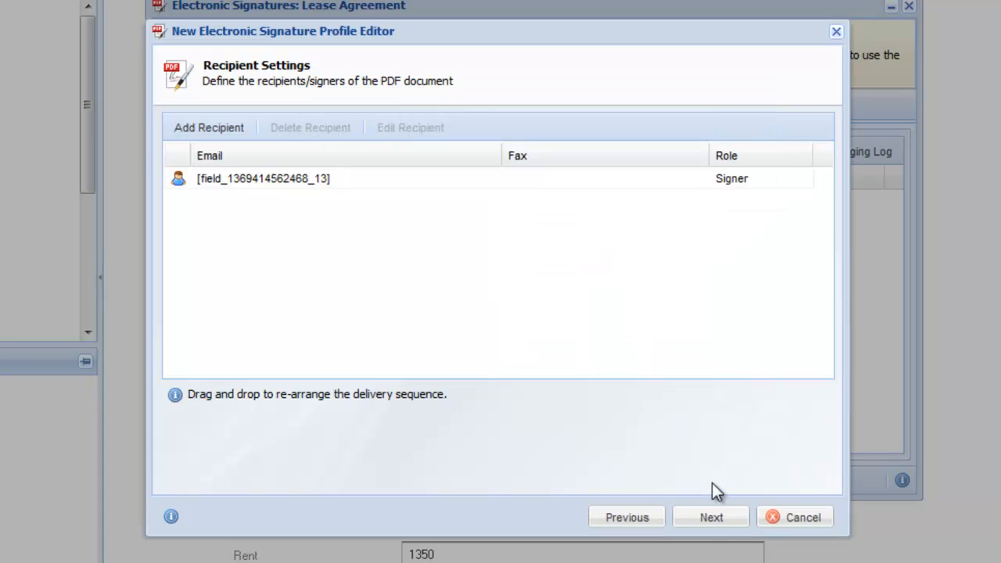
click(710, 517)
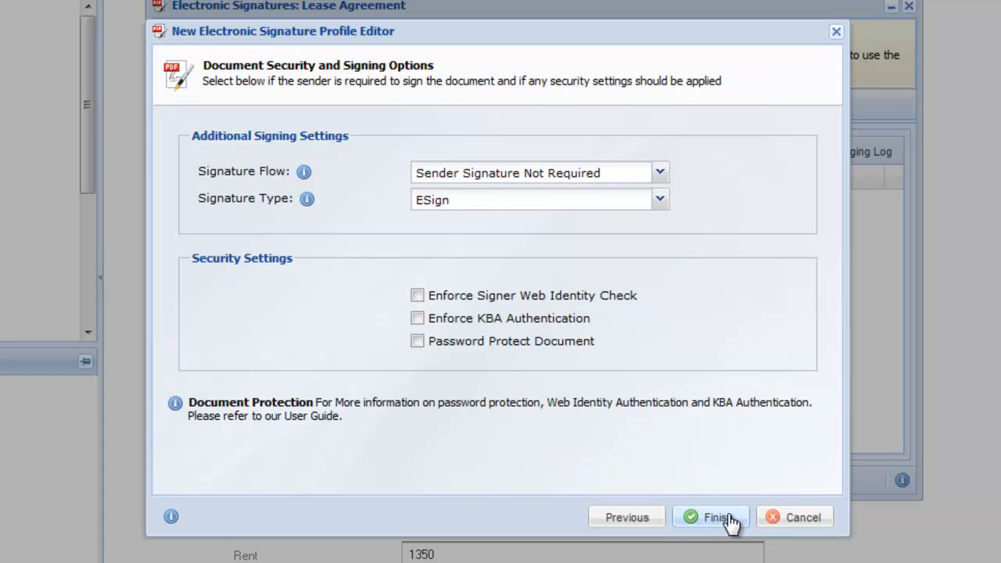
mouse_move(643, 202)
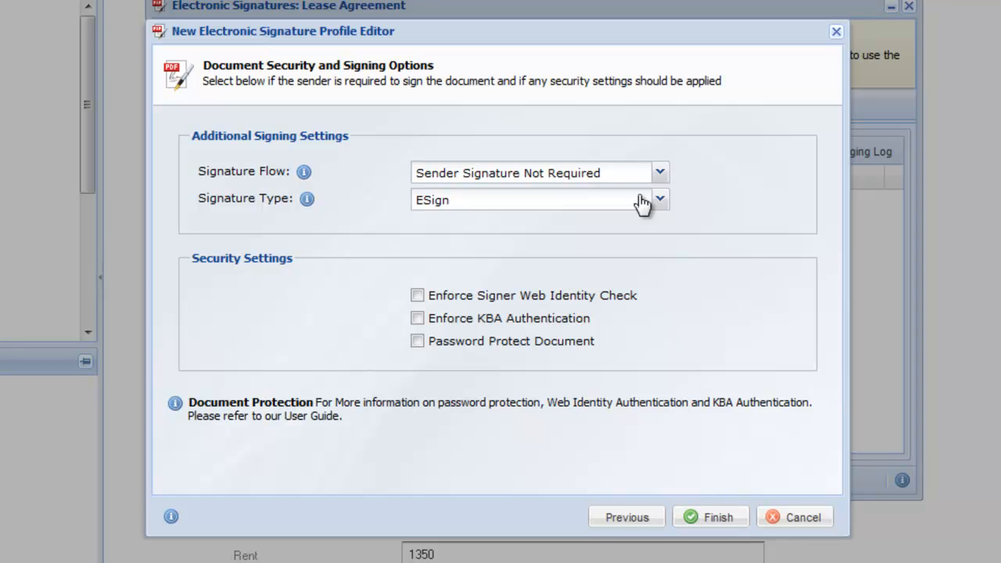
- Set Signature Flow to Sender Signs Last and finish the EchoSign profile
click(659, 172)
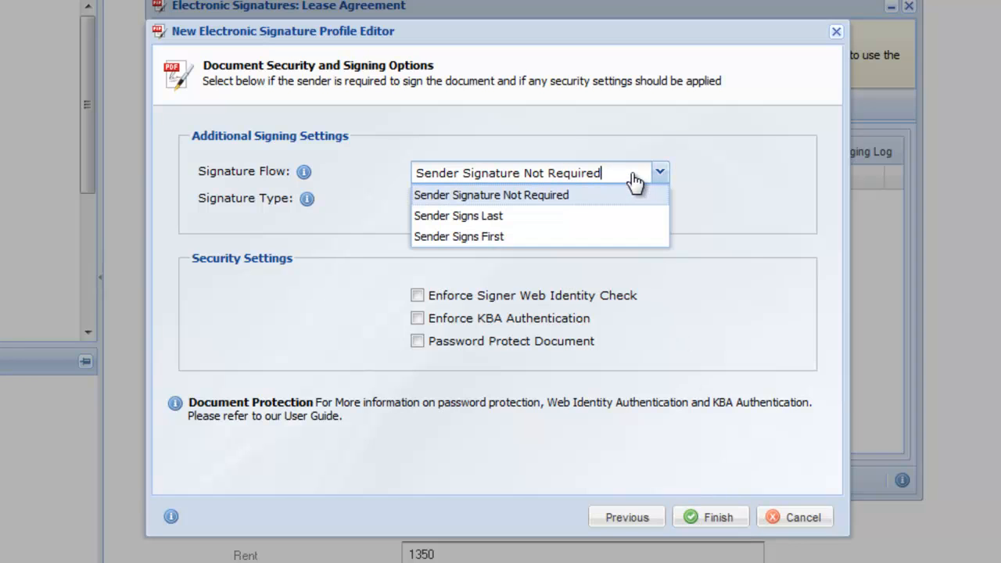
mouse_move(610, 225)
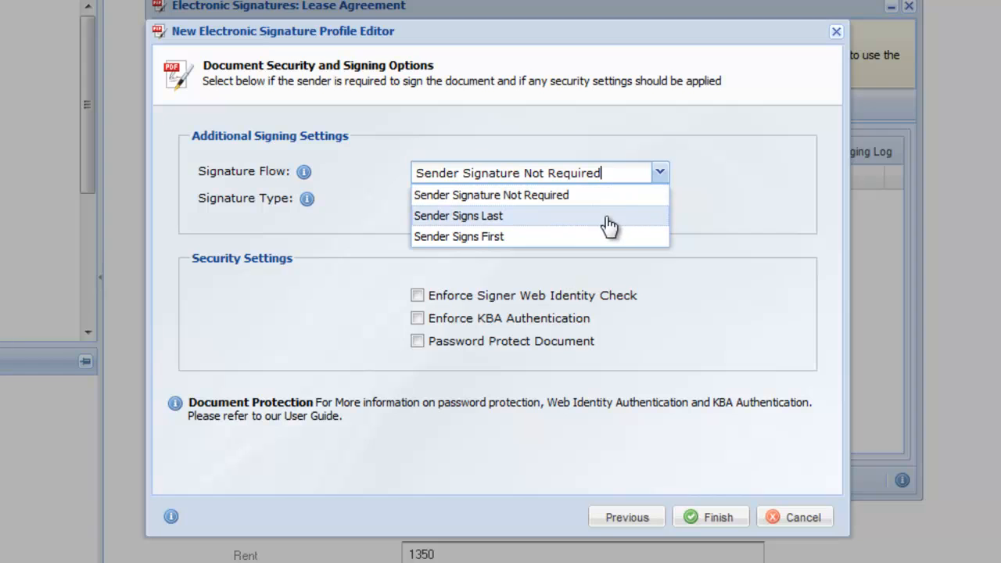
click(458, 215)
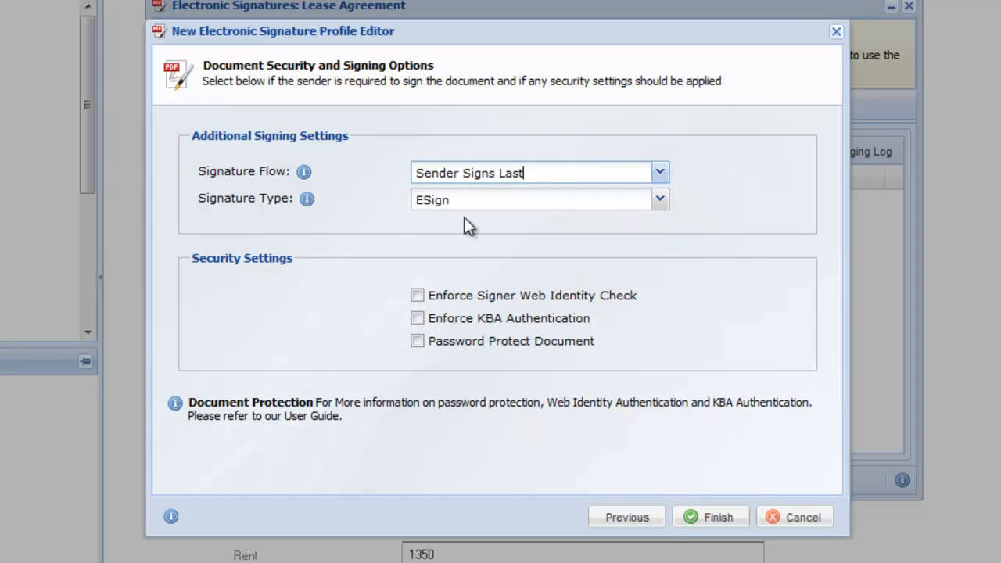
mouse_move(306, 198)
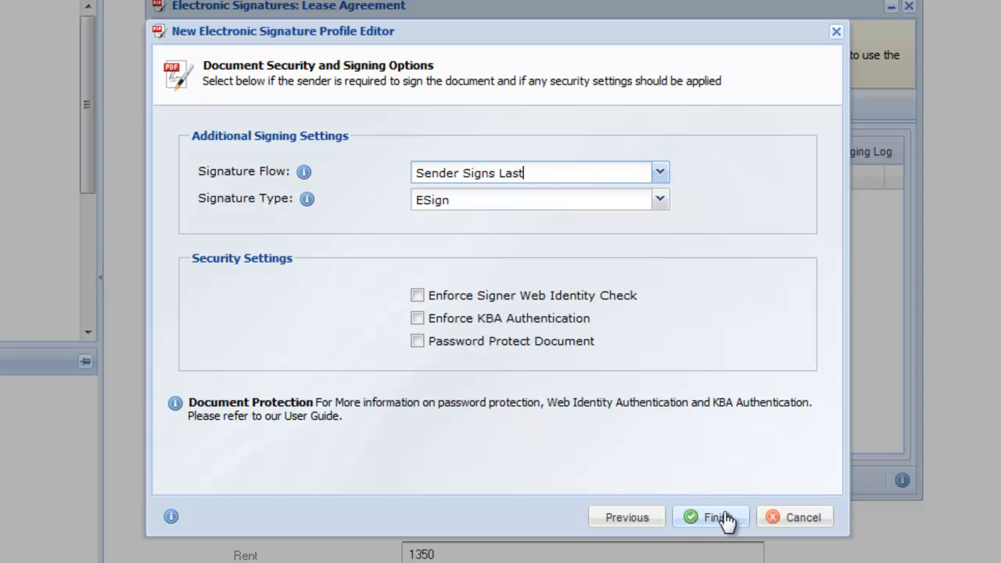
mouse_move(727, 520)
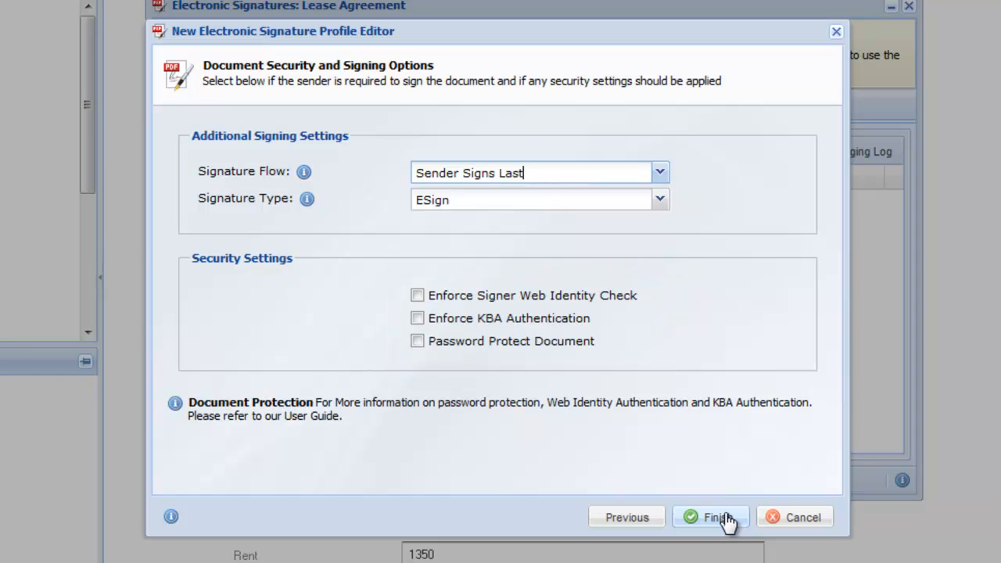
click(710, 517)
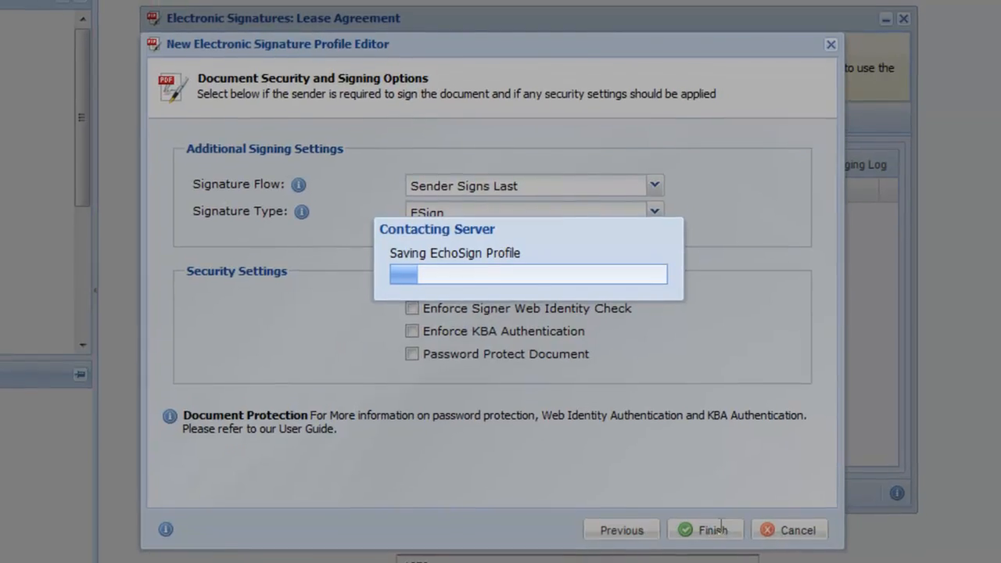
- Close the Electronic Signatures window and submit the lease form to generate the agreement
click(705, 529)
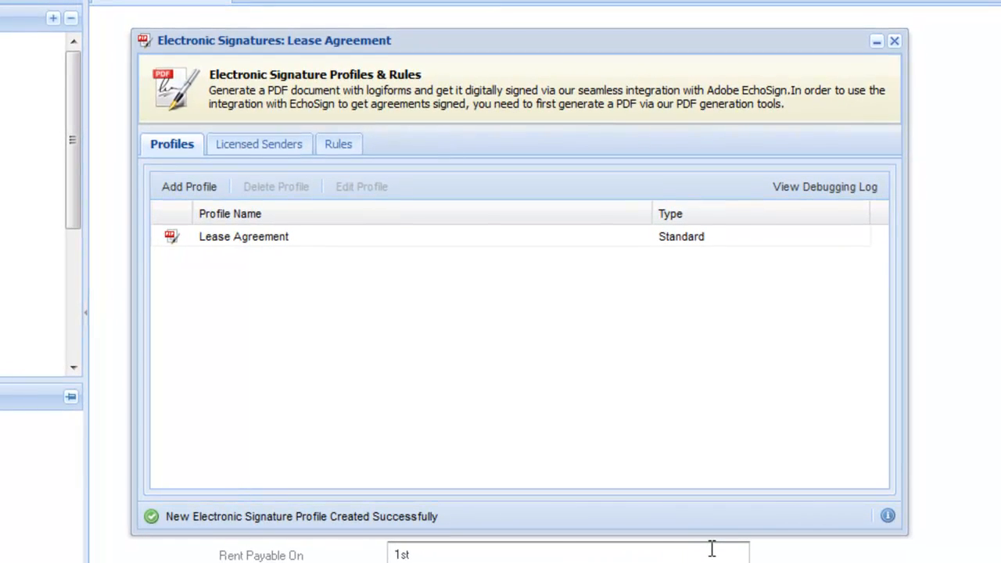
click(894, 40)
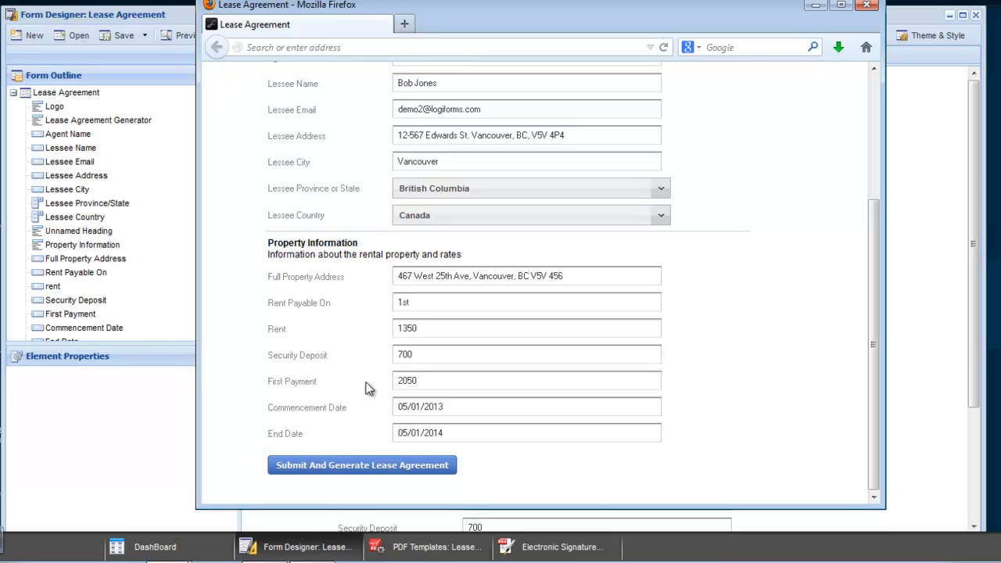
click(361, 464)
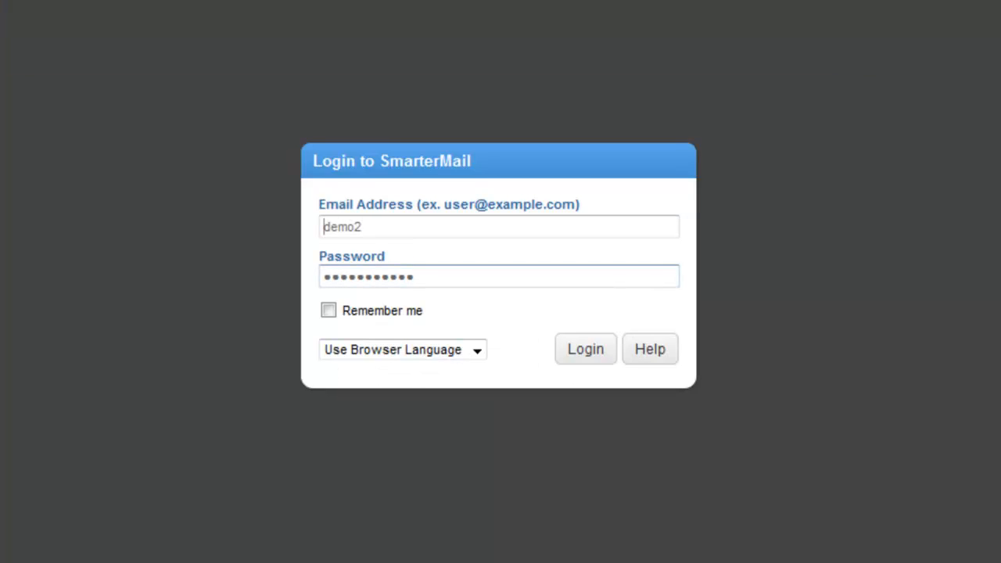
- Log into SmarterMail and open the 'Please eSign Lease Agreement' email's review-and-sign link
click(585, 348)
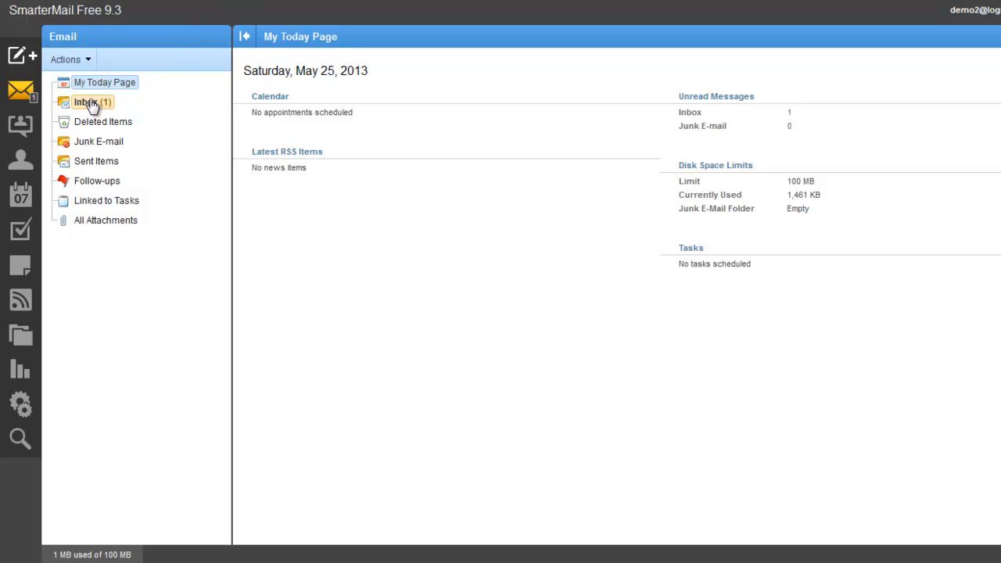
click(88, 102)
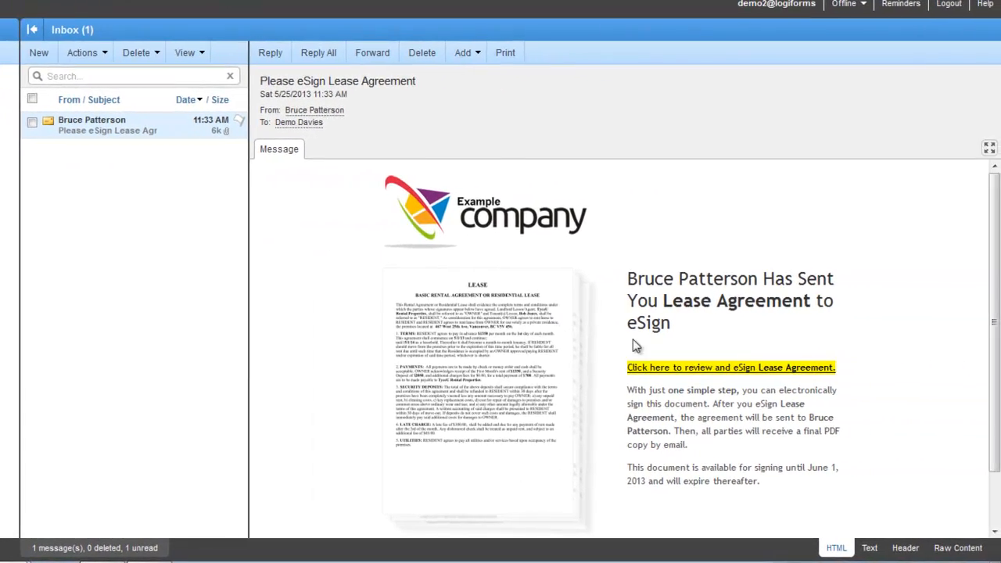
click(730, 367)
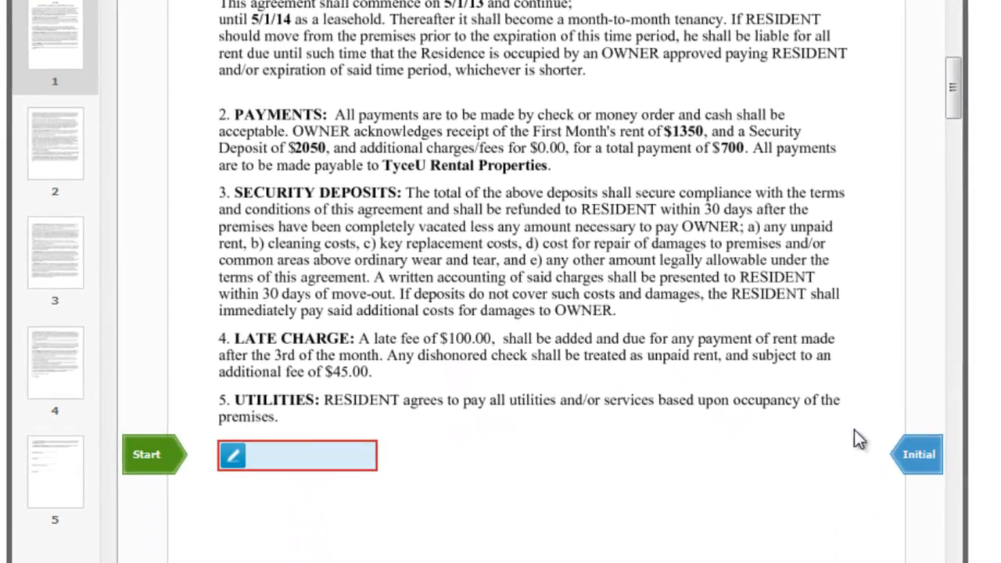
- Apply DEMO initials to the first required field and each following initials field
click(297, 455)
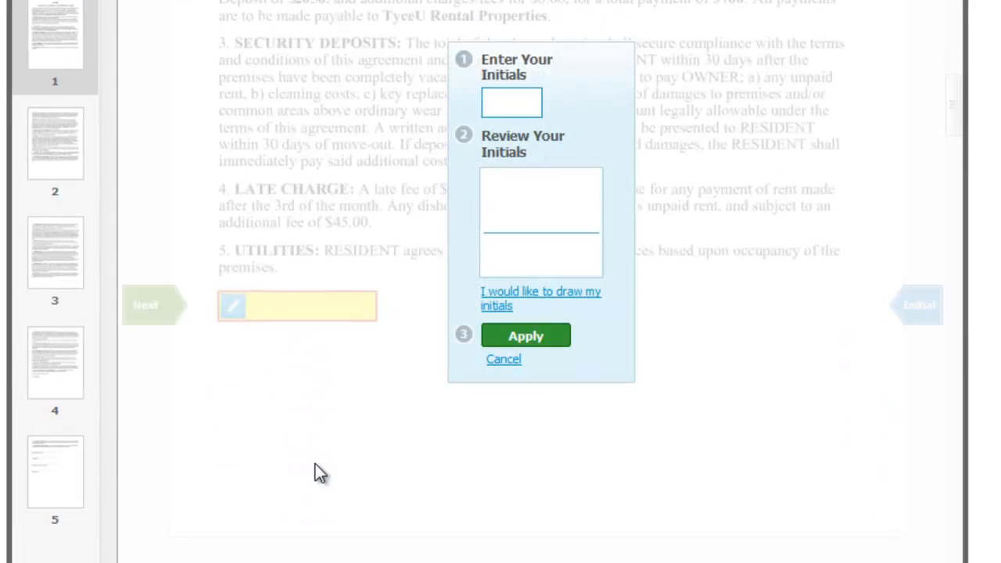
text(DEMO)
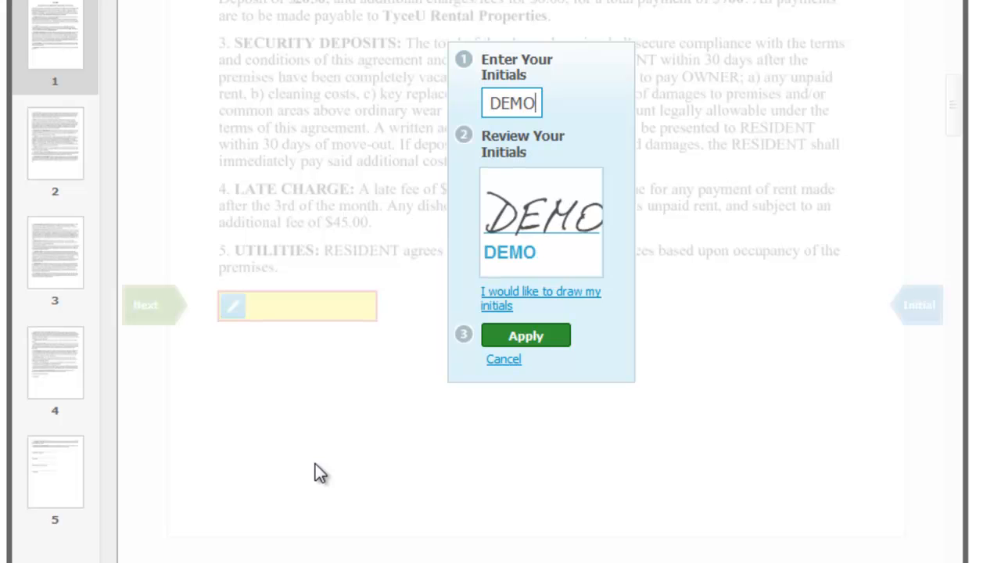
click(525, 335)
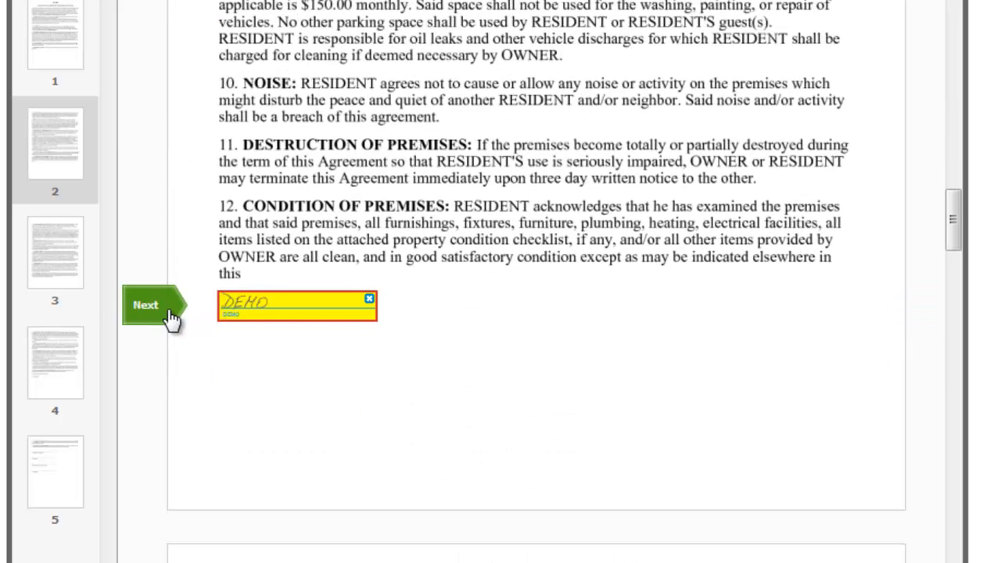
click(146, 305)
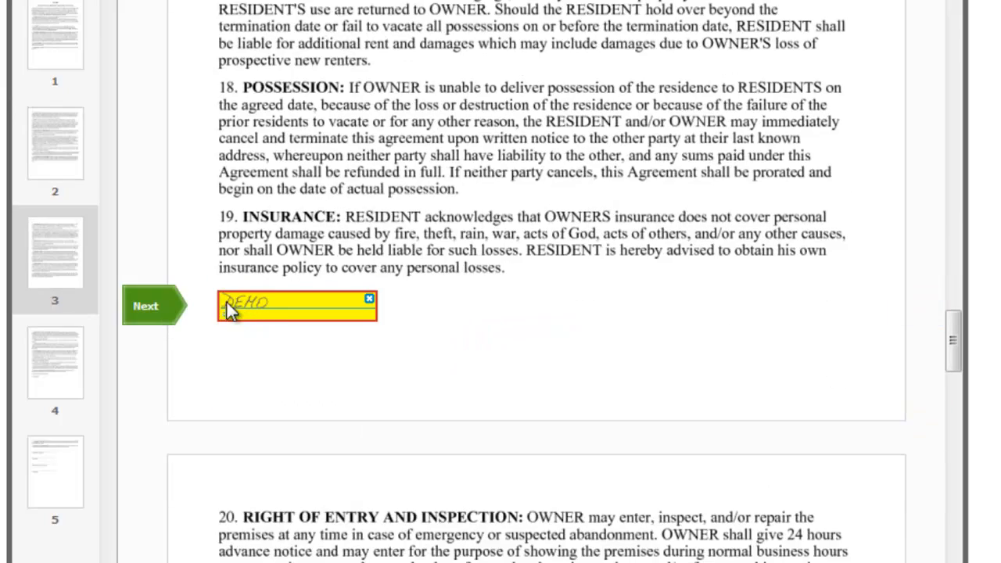
click(147, 305)
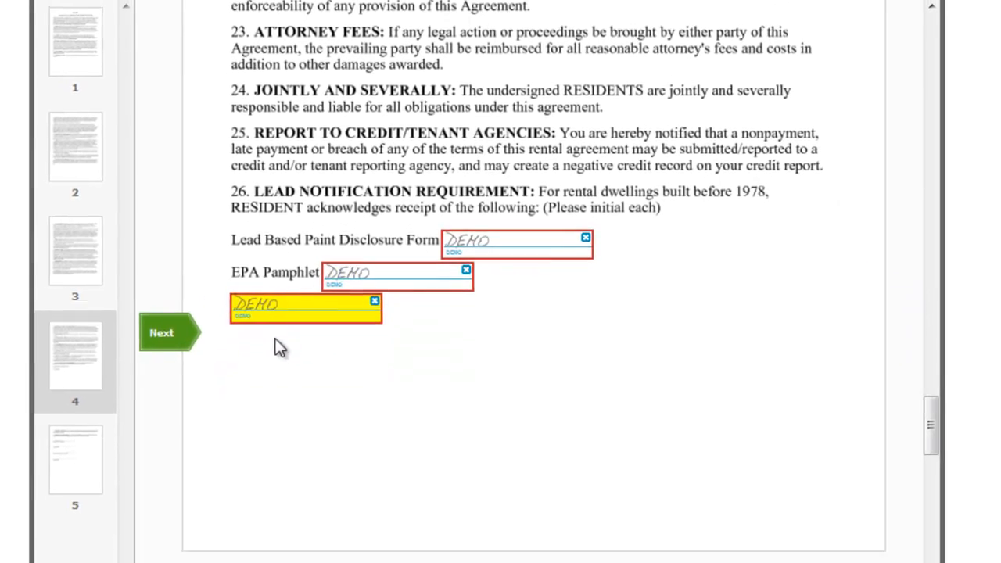
- Hand-draw a signature on the resident's signature line
click(160, 332)
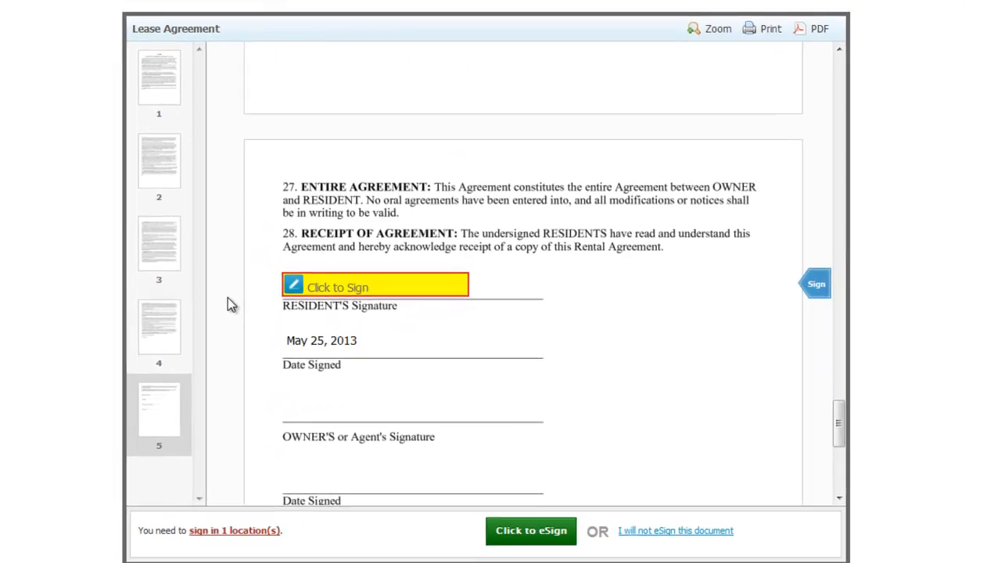
click(375, 284)
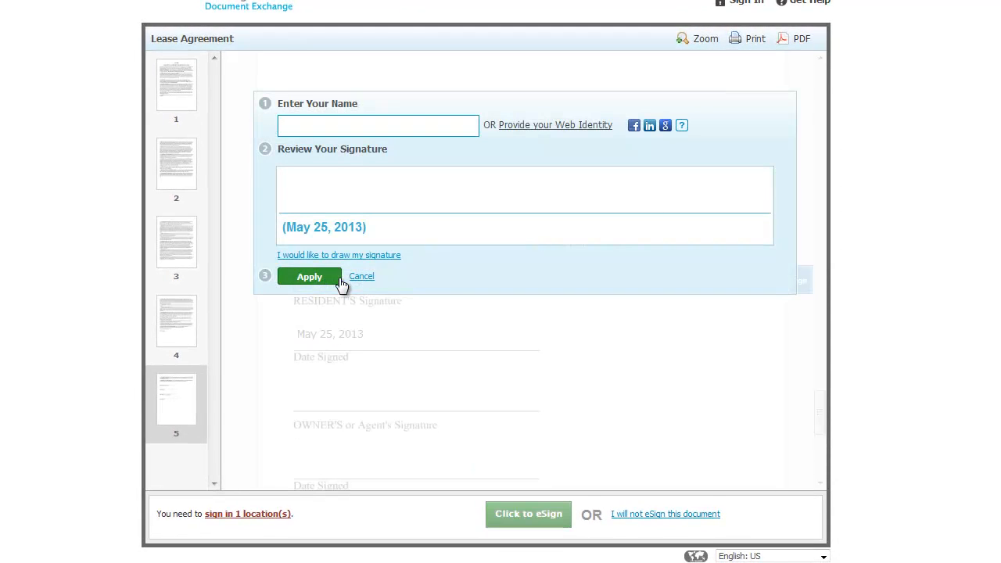
click(338, 254)
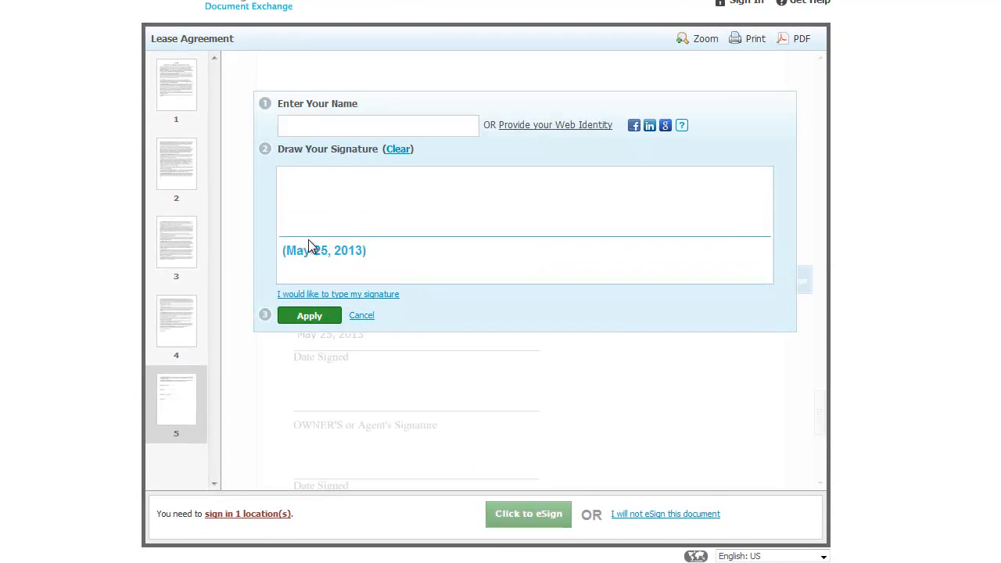
drag(312, 188, 348, 226)
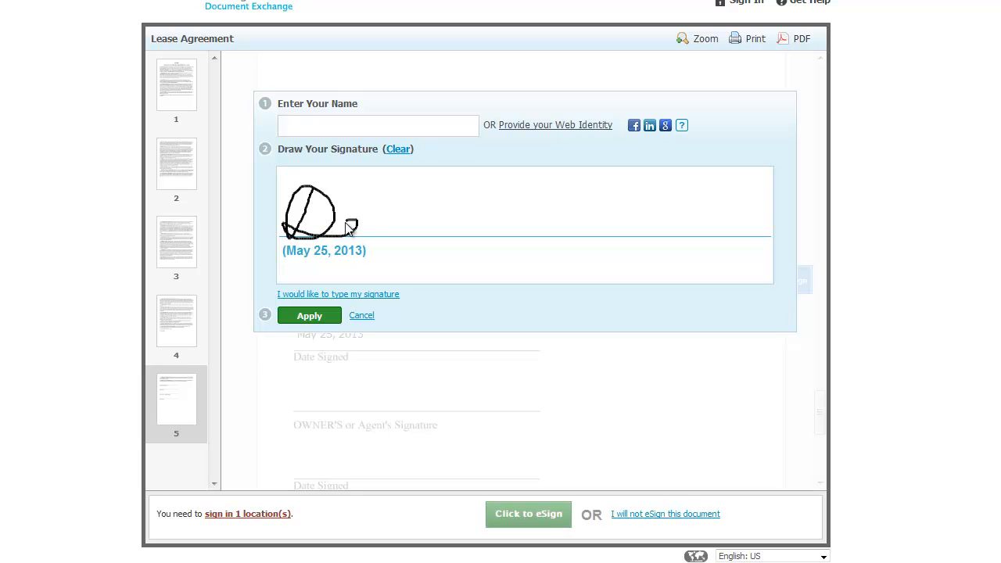
drag(344, 235, 559, 202)
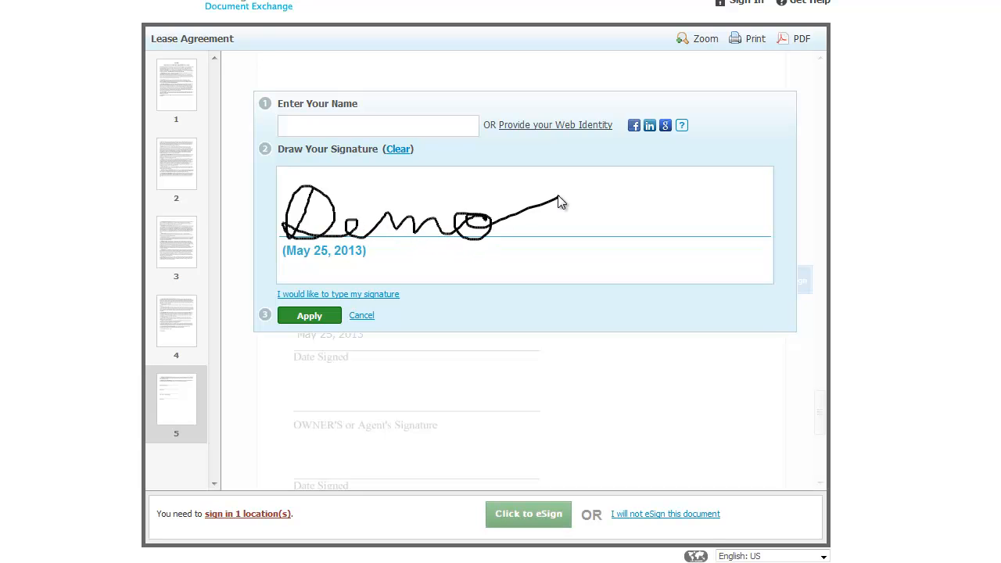
- Enter the name, apply the drawn signature, and finish eSigning the agreement
text(D)
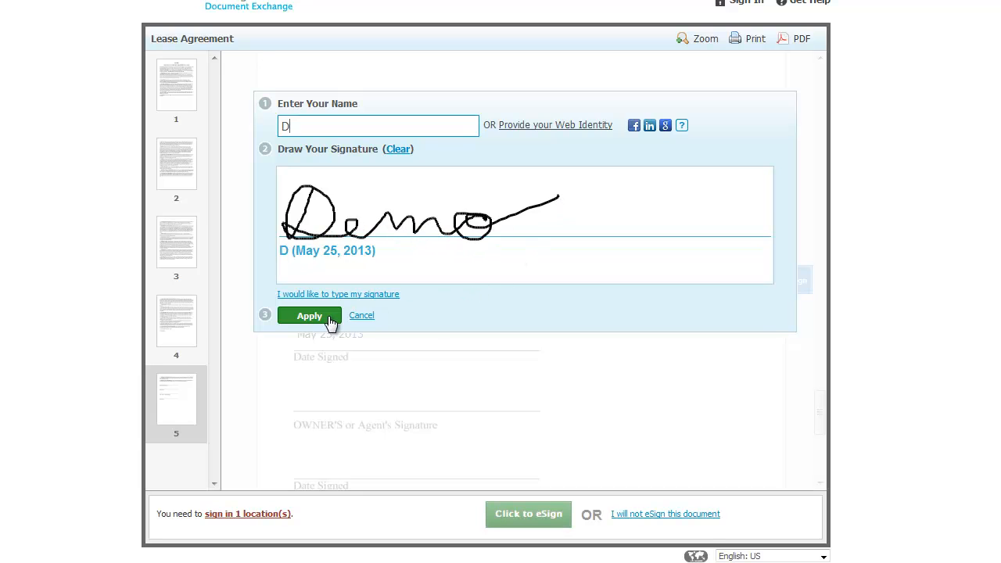
click(309, 315)
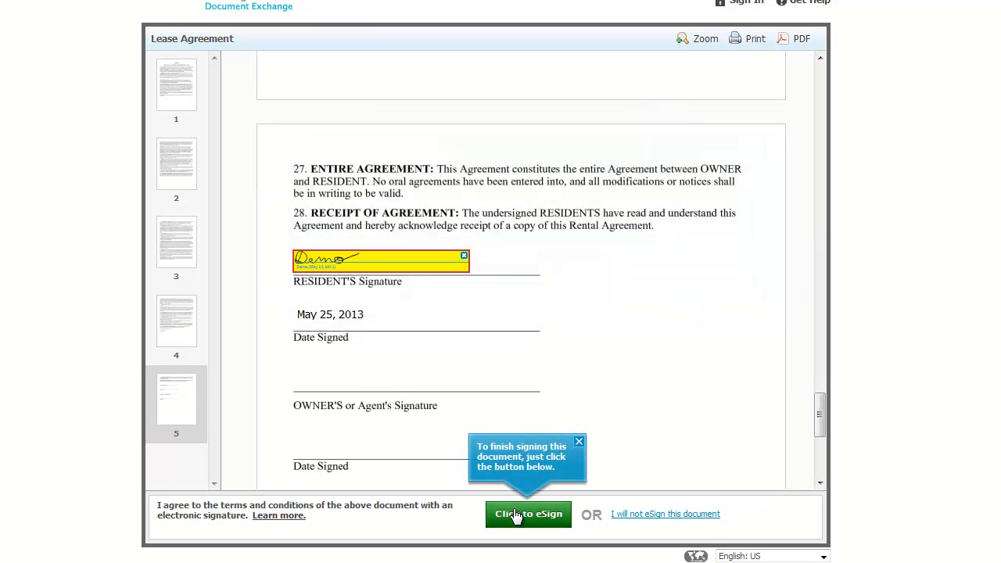
click(528, 513)
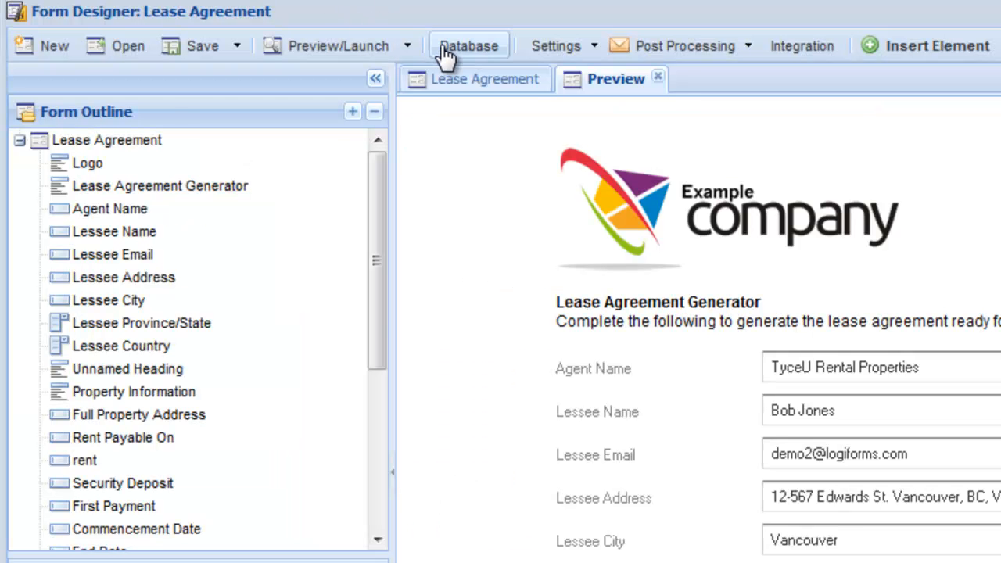
- Open the submissions database and the record's LeaseAgreementPDF link, status 'out for signature'
click(468, 45)
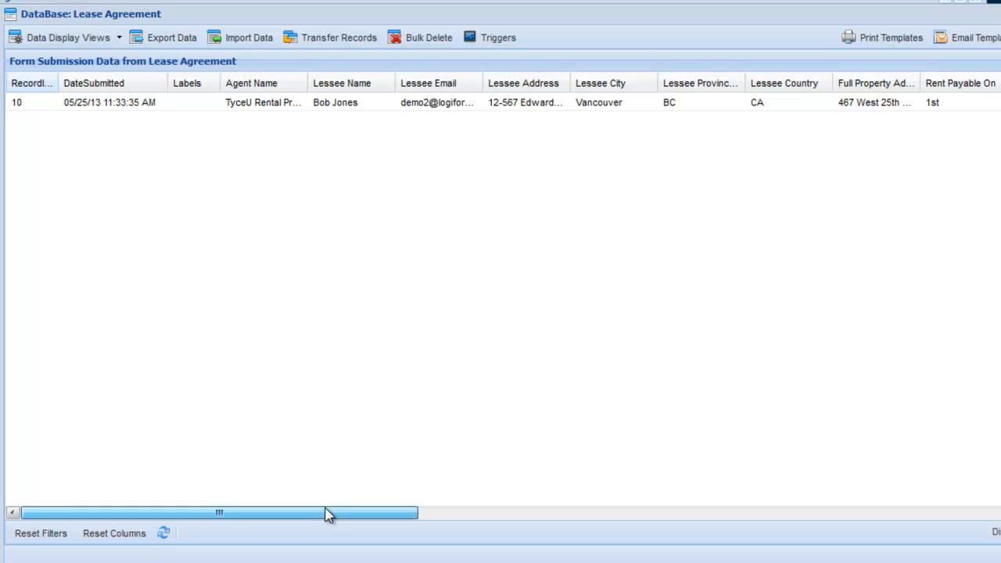
drag(328, 512, 723, 513)
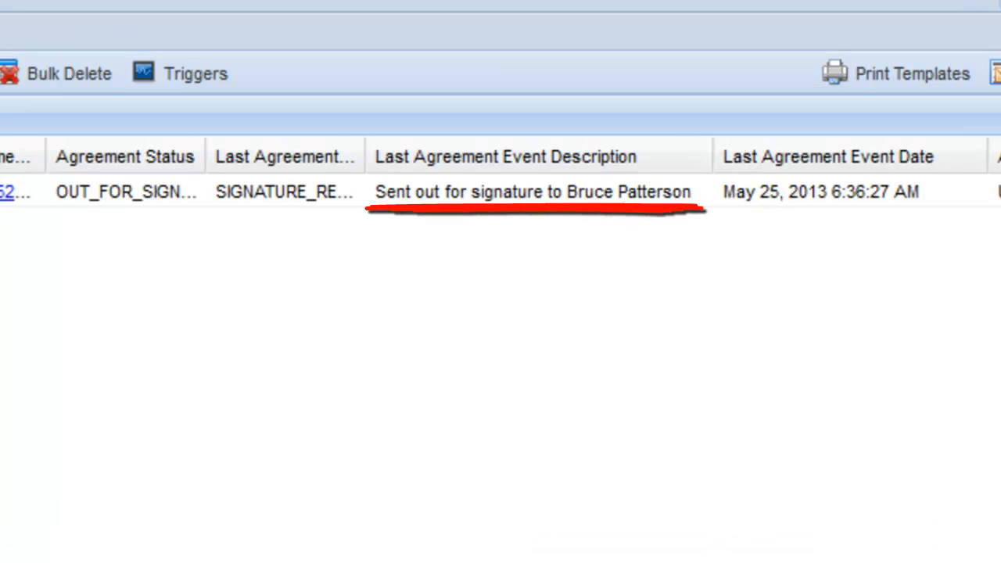
scroll(left, 3)
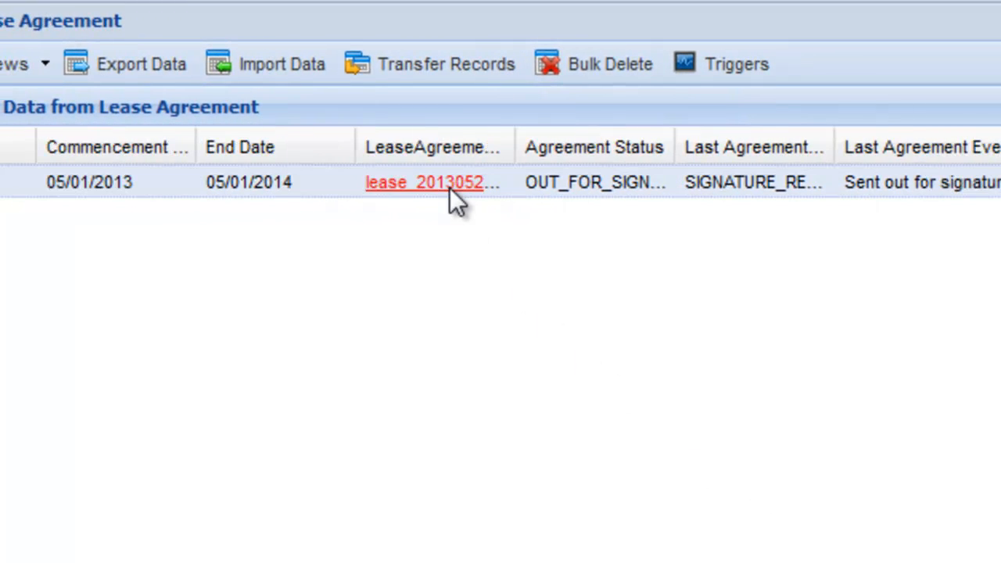
click(430, 182)
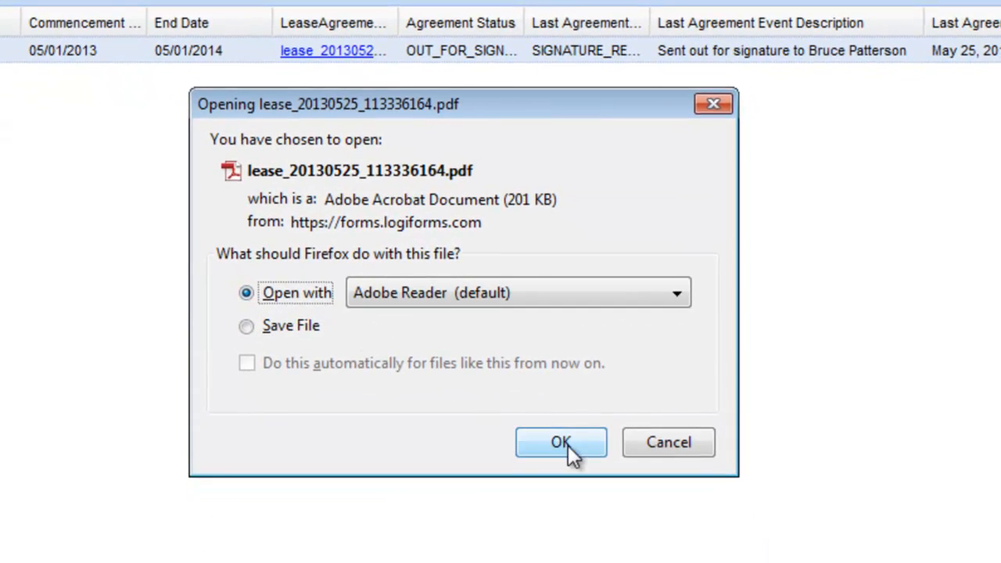
- Open the lease PDF in Adobe Reader and scroll to the resident's signature
click(561, 442)
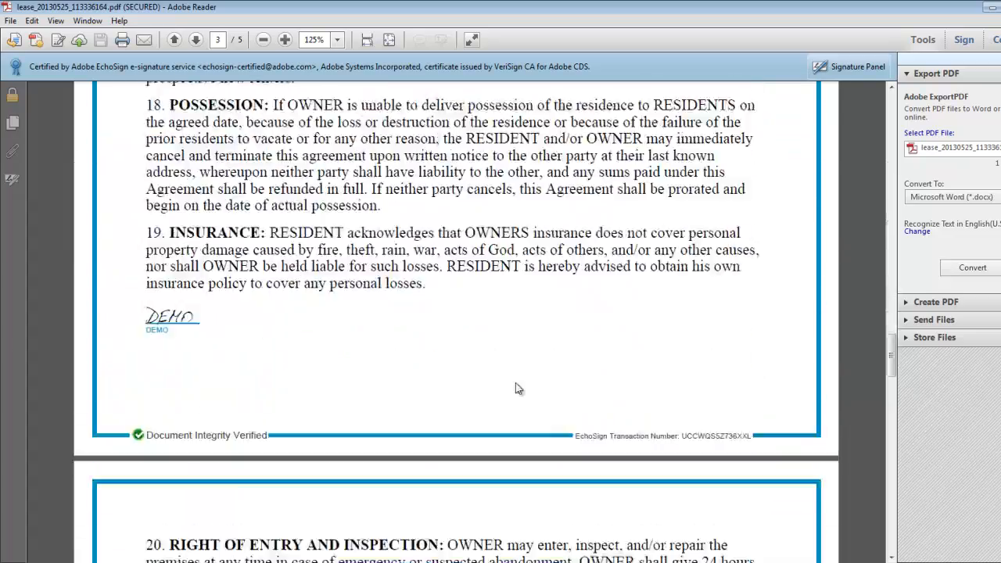
scroll(down, 3)
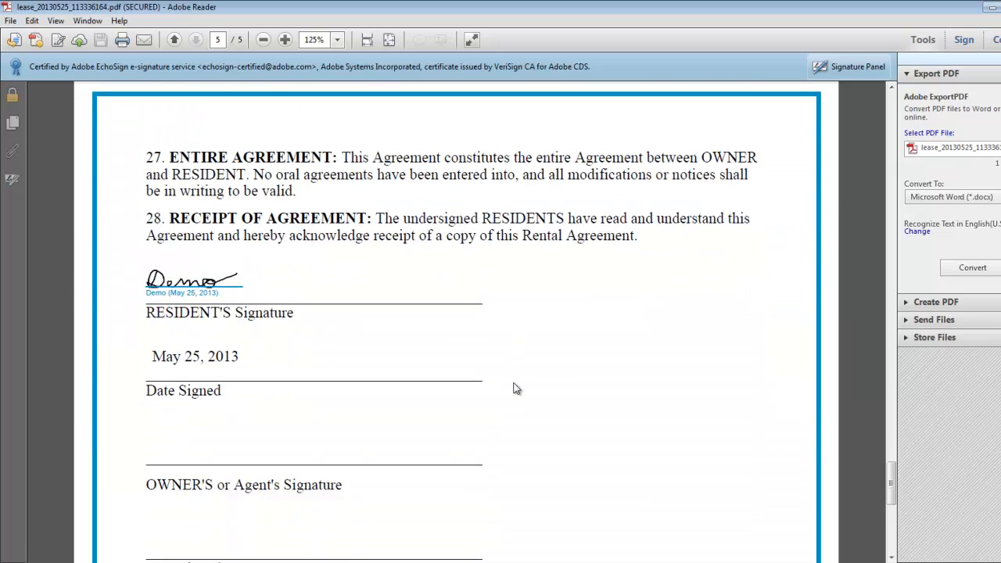
scroll(down, 3)
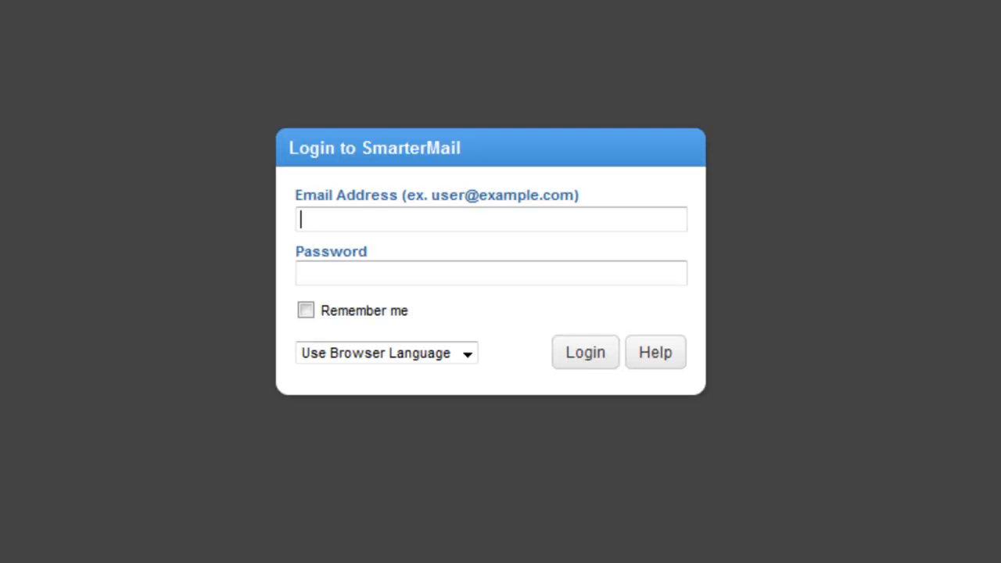
- Log into SmarterMail as bruce and follow the eSign email's signing link
text(bruce)
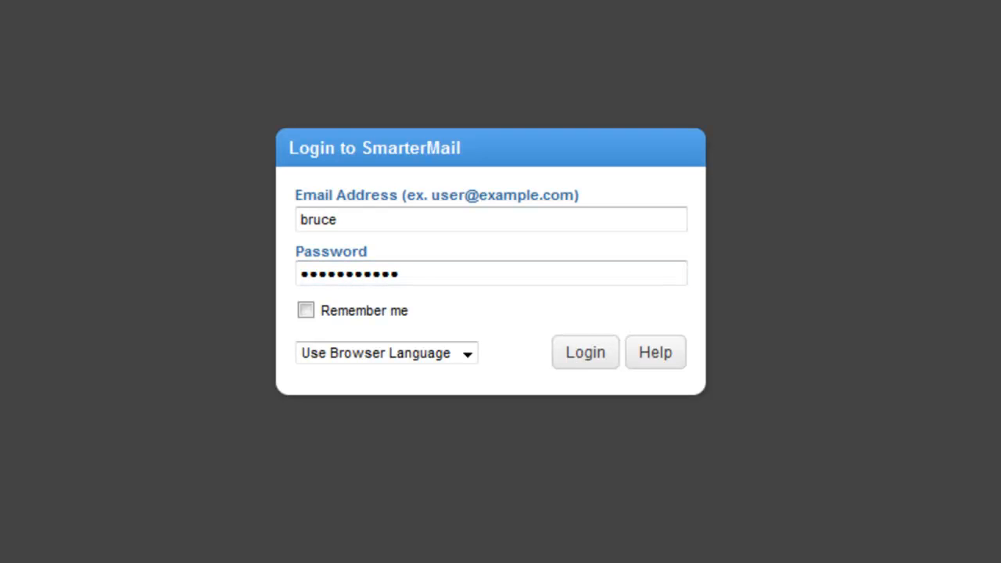
click(585, 352)
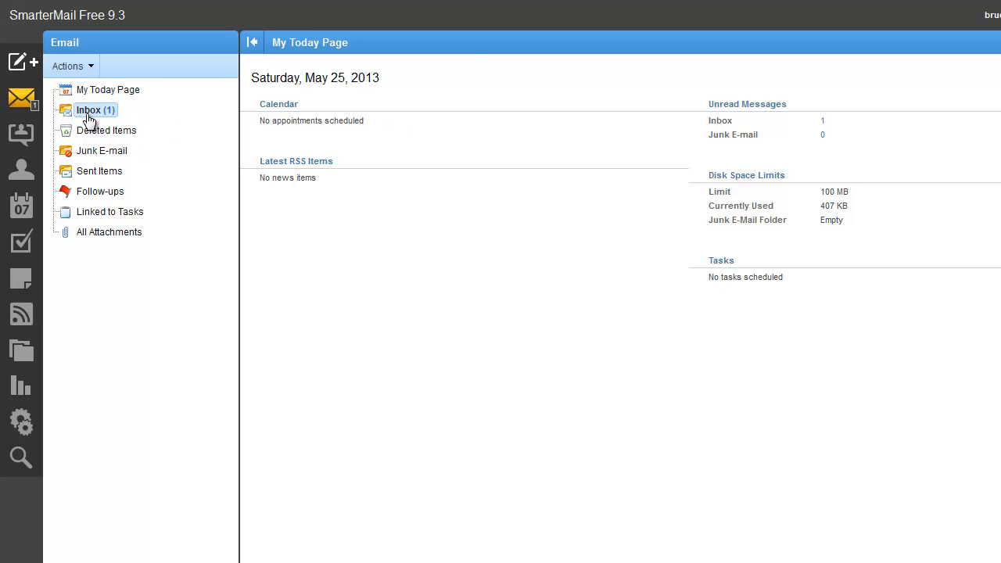
click(89, 109)
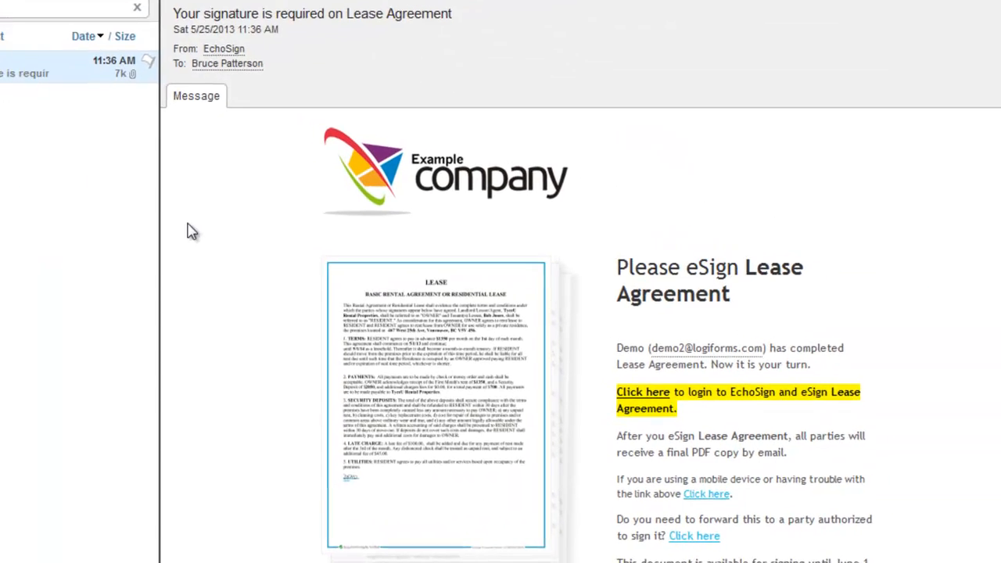
click(642, 392)
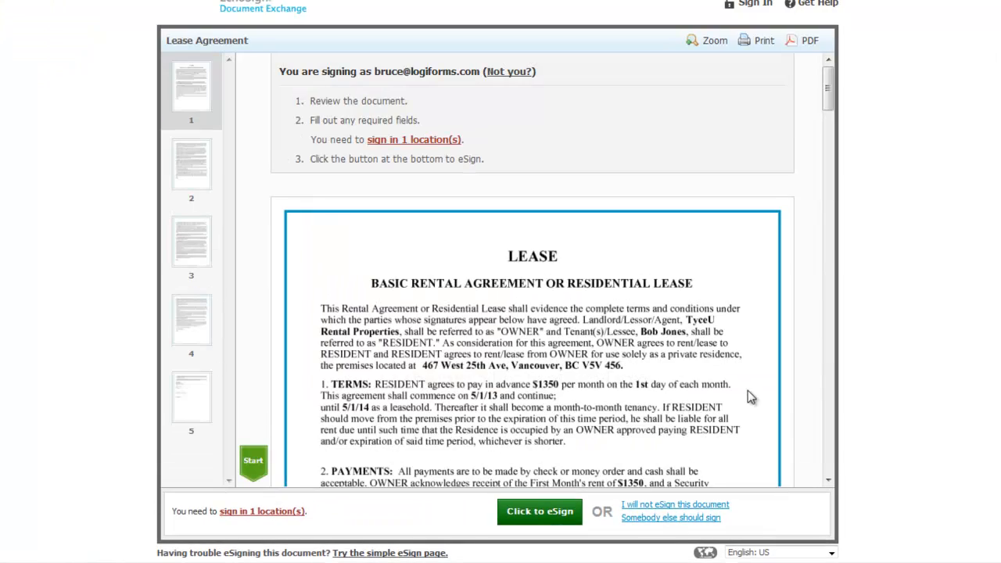
scroll(down, 3)
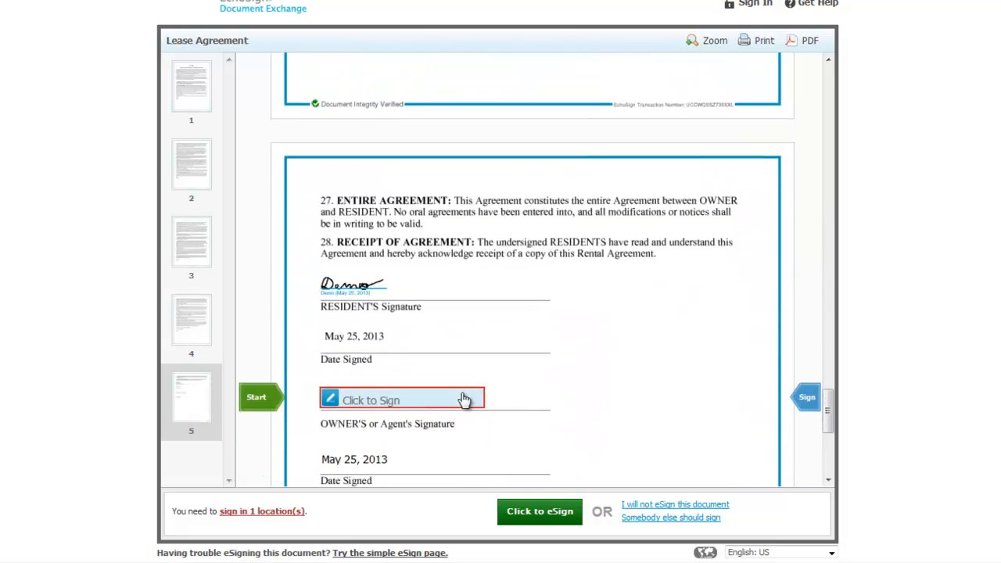
click(401, 399)
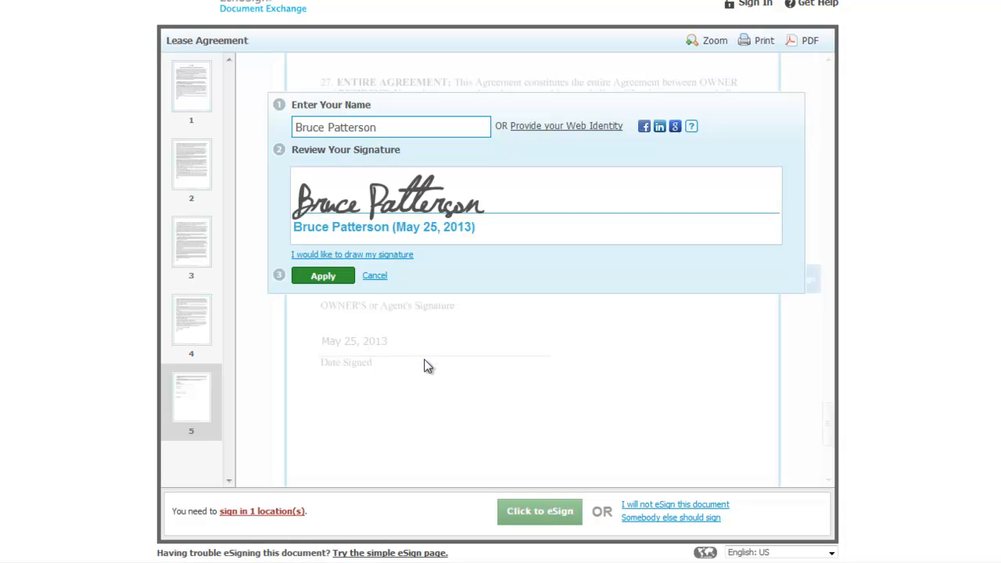
click(322, 275)
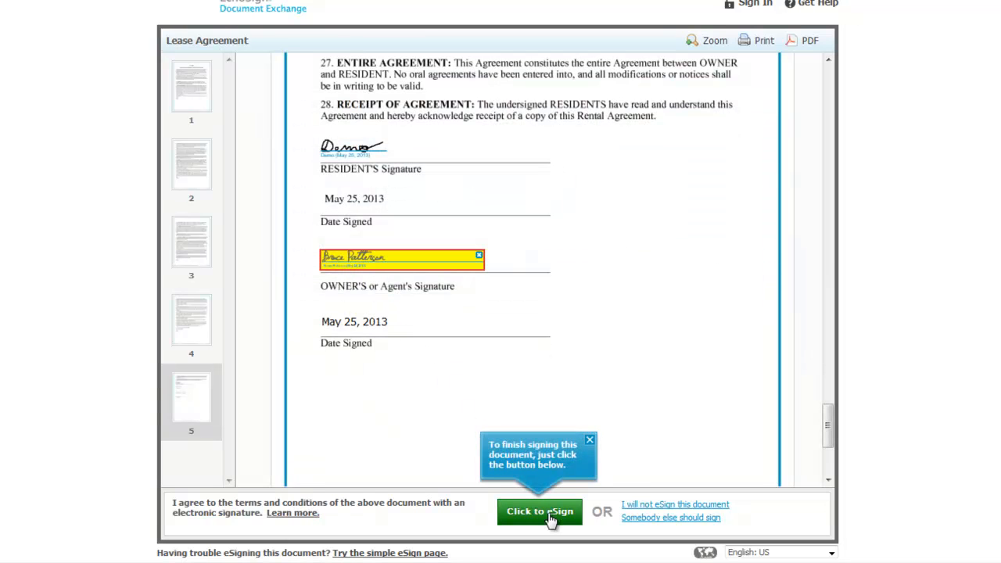
click(539, 512)
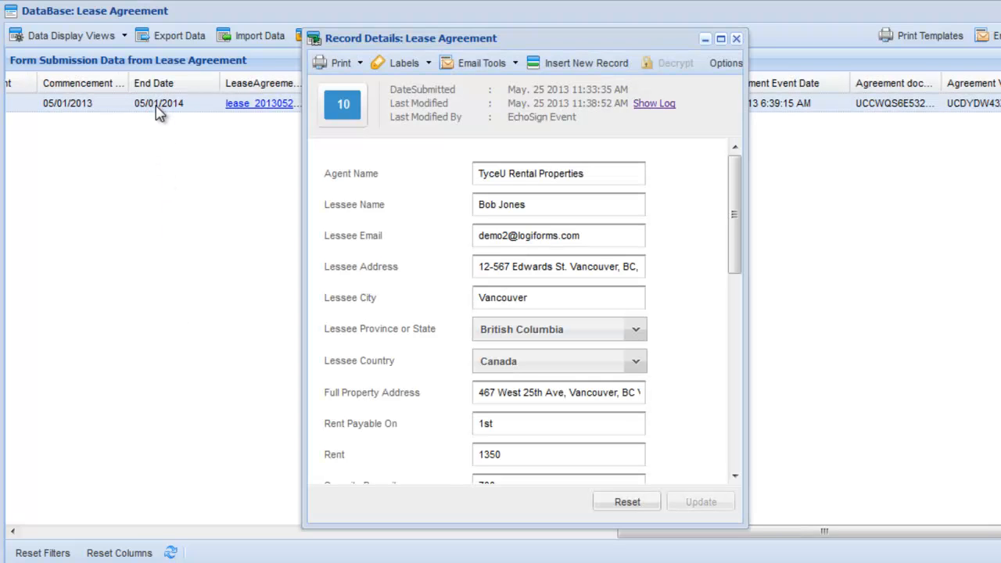
- Scroll Record Details to the Agreement Status fields showing SIGNED and ESIGNED
scroll(down, 3)
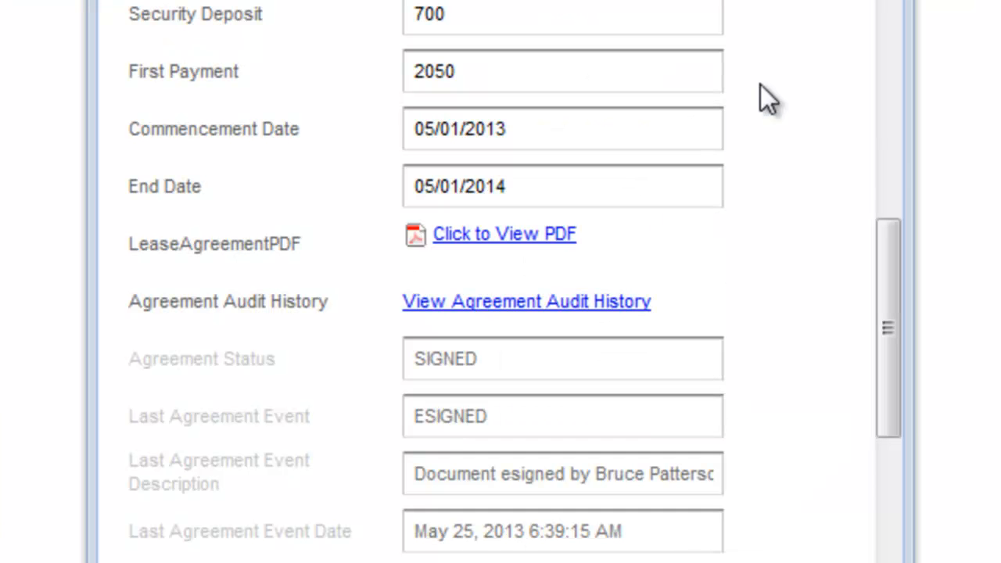
mouse_move(610, 313)
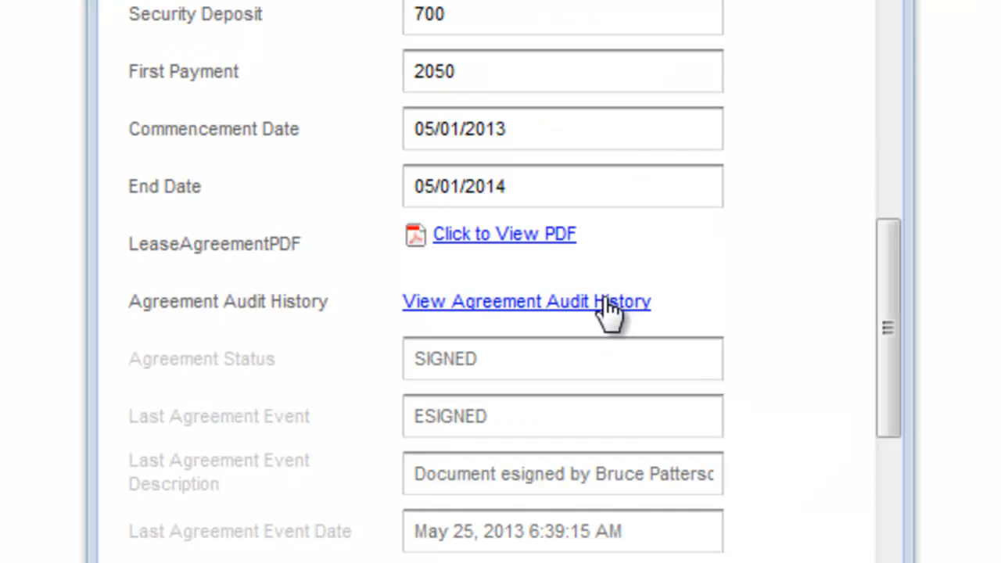
- Open View Agreement Audit History and scroll through the audit log entries
click(526, 301)
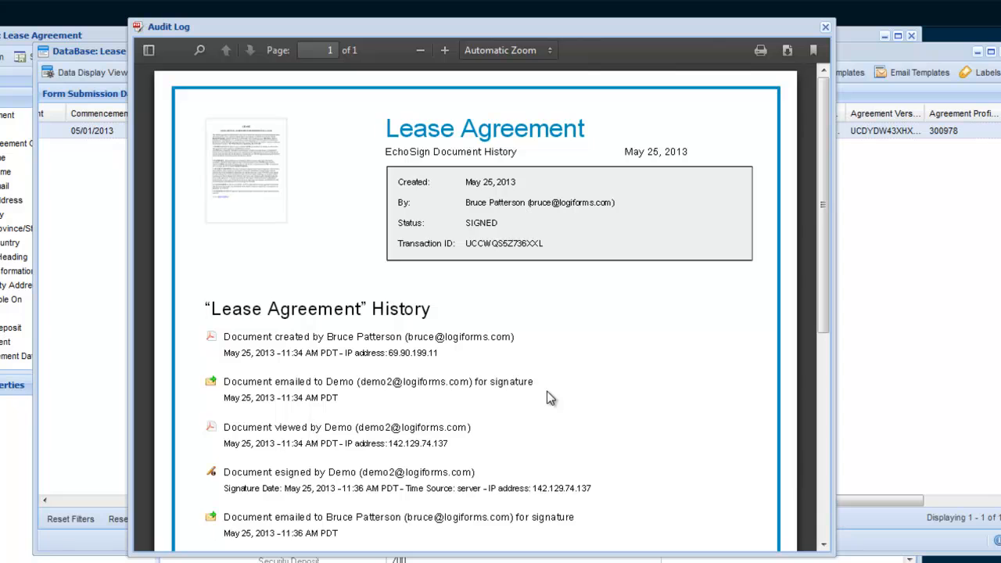
scroll(down, 3)
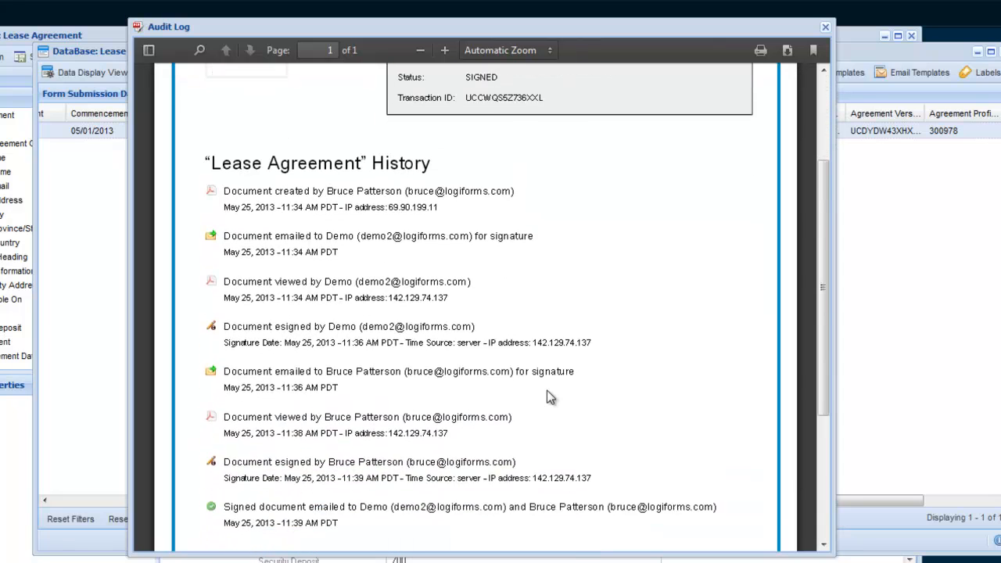
scroll(down, 3)
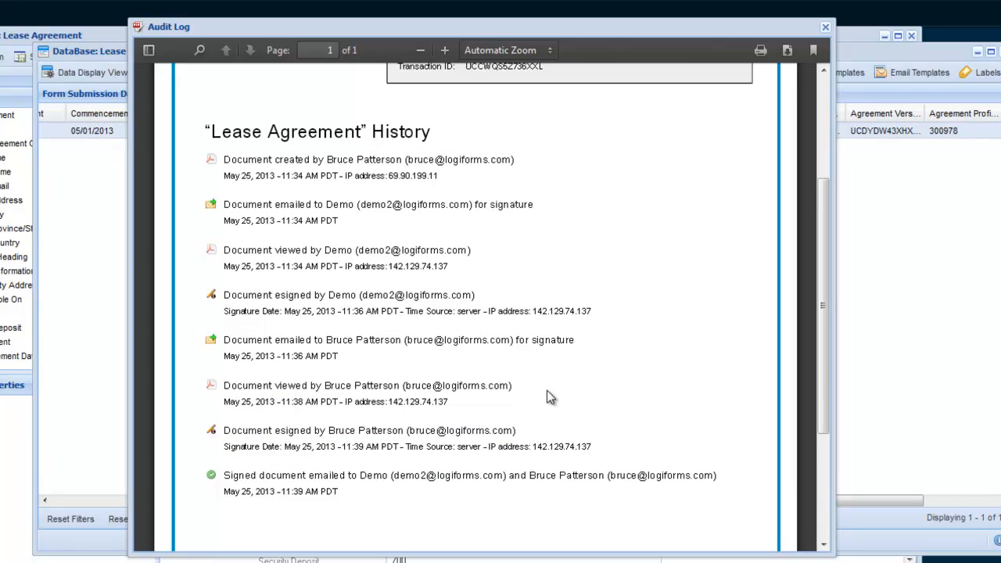